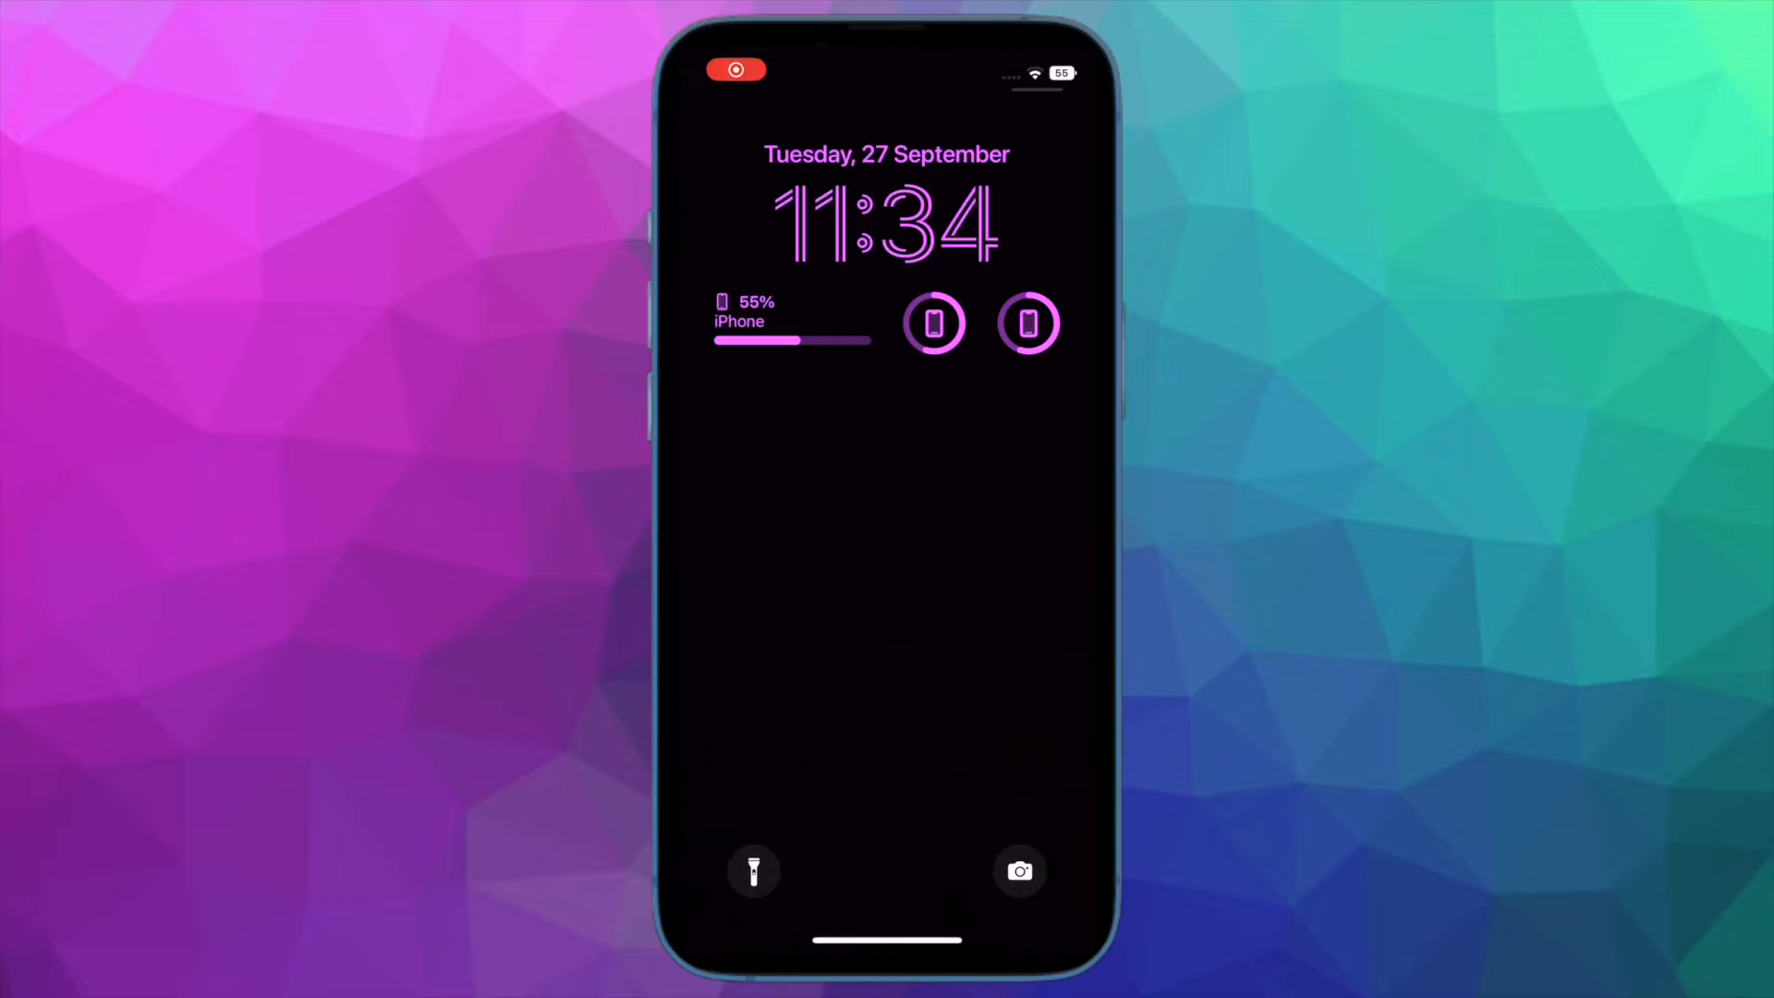
# Step: Long-press the Lock Screen and choose Customise to reach the Lock Screen/Home Screen chooser
pyautogui.click(886, 452)
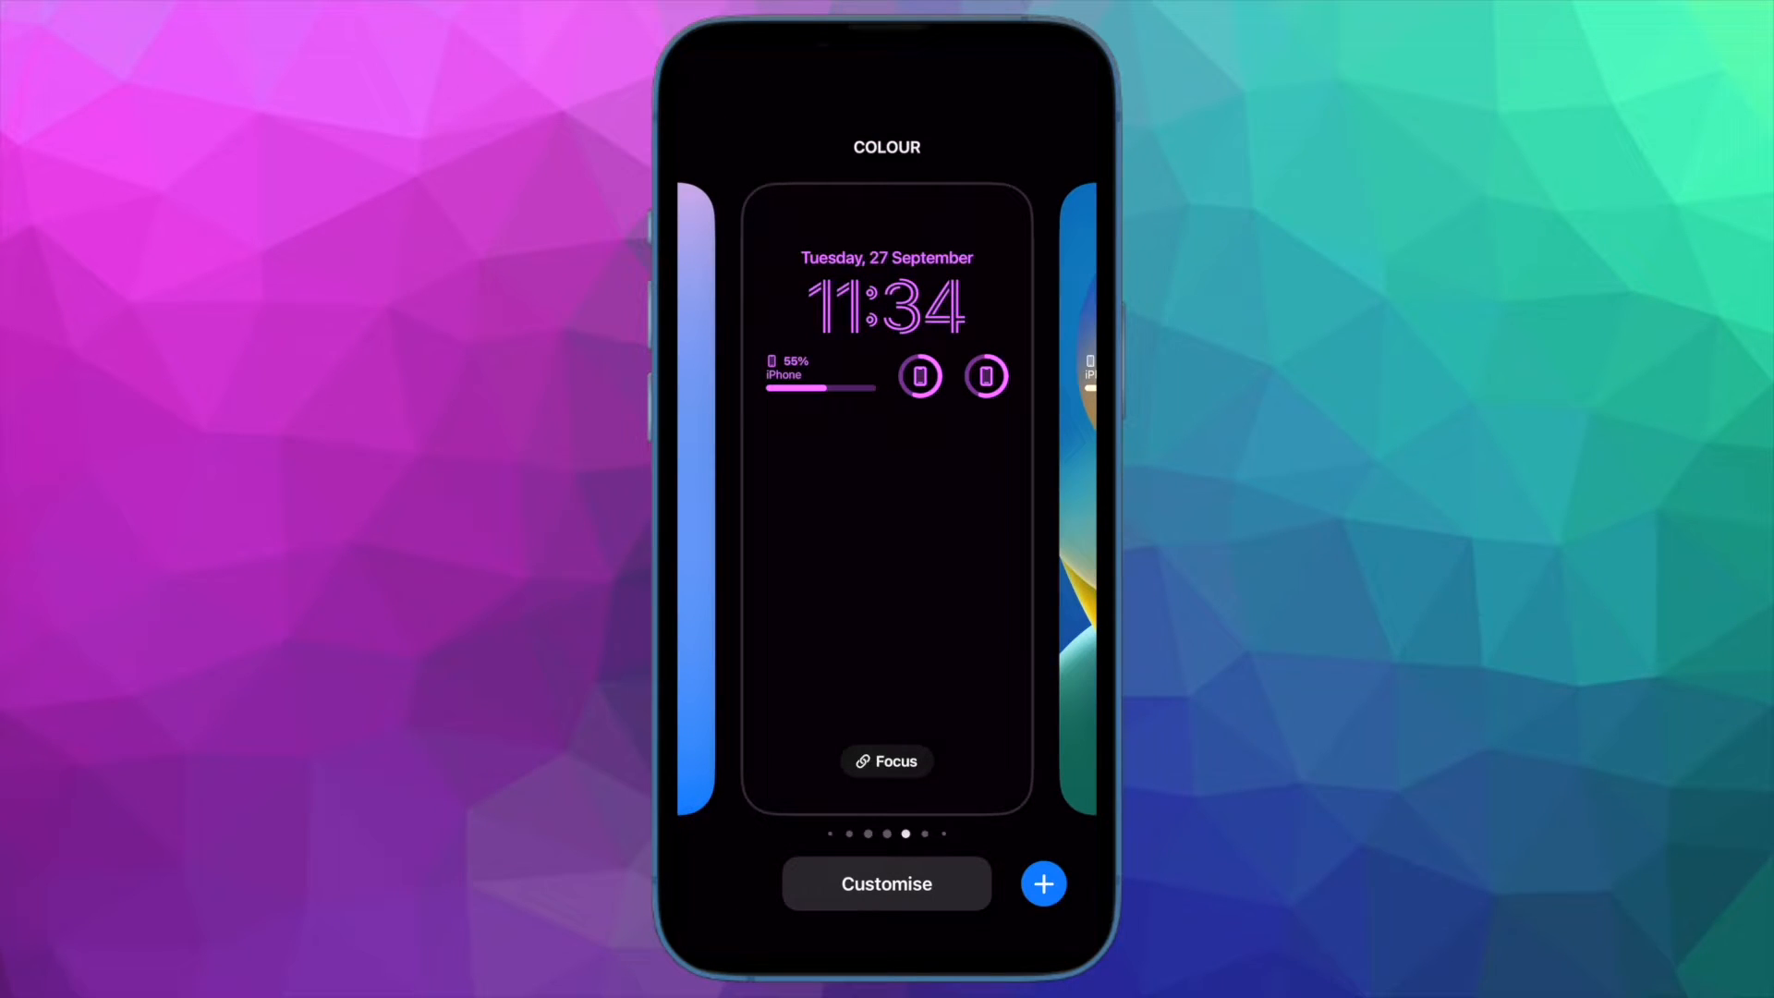
pyautogui.click(886, 883)
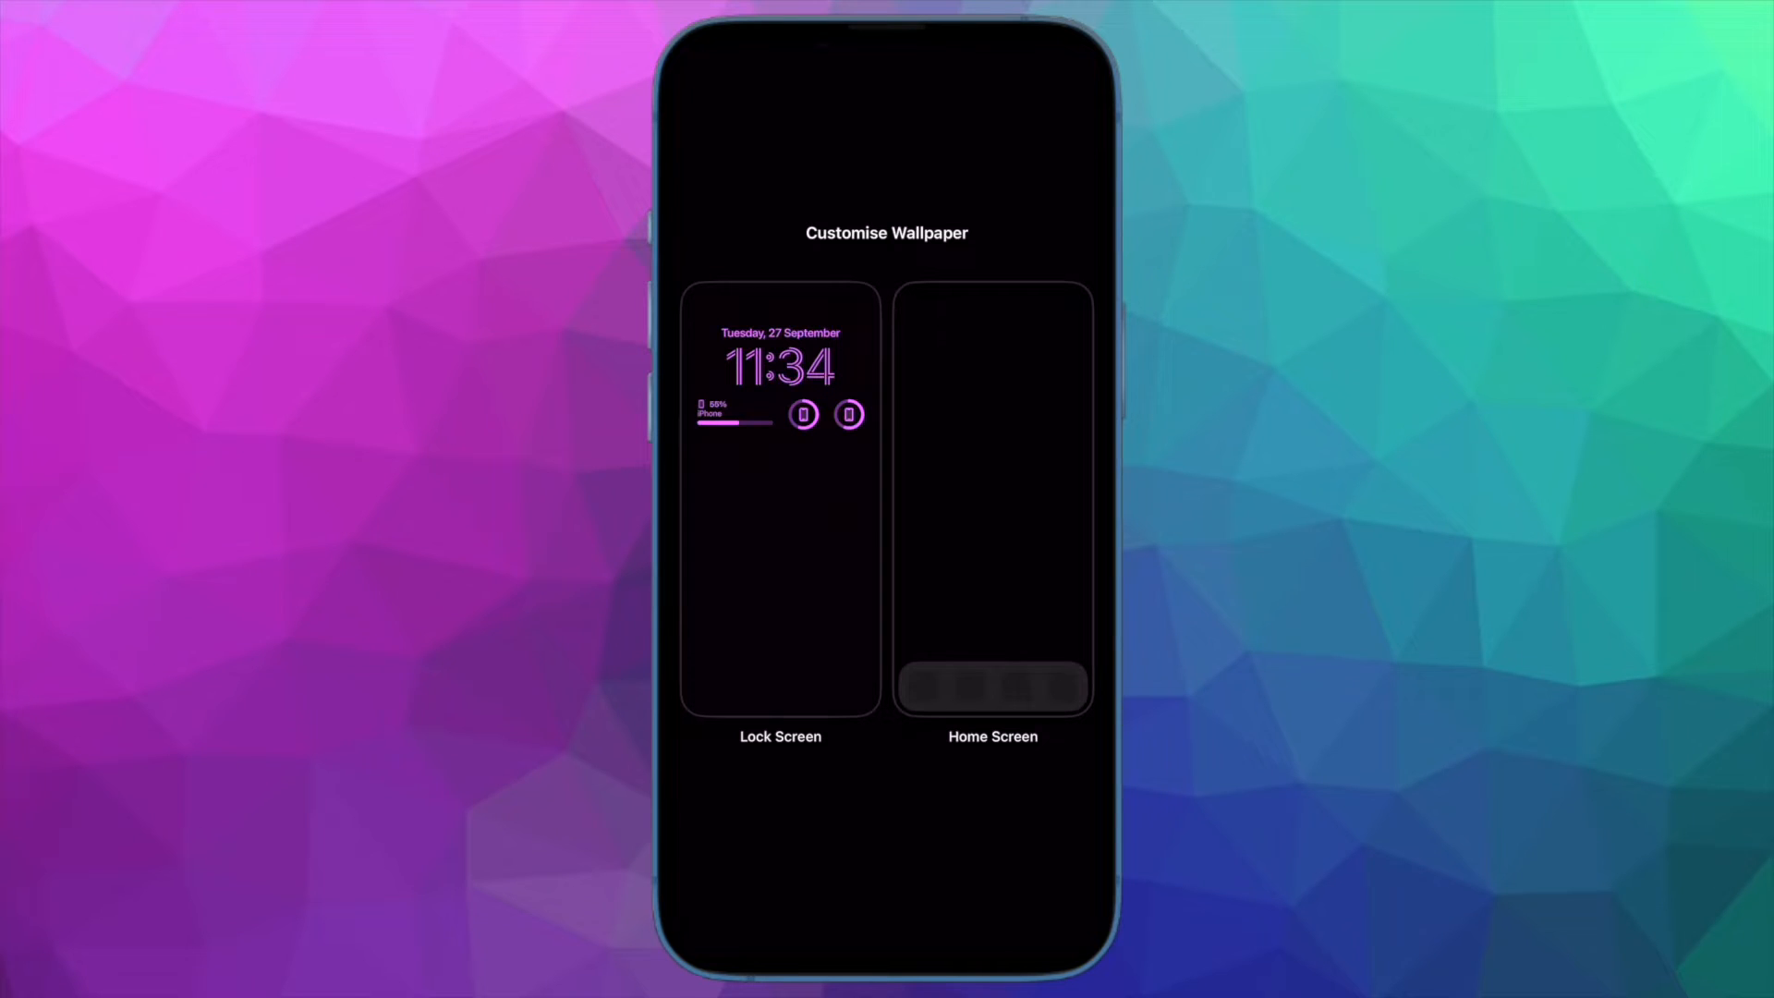
# Step: Add the circular Batteries status widget to the Lock Screen widget row
pyautogui.click(780, 498)
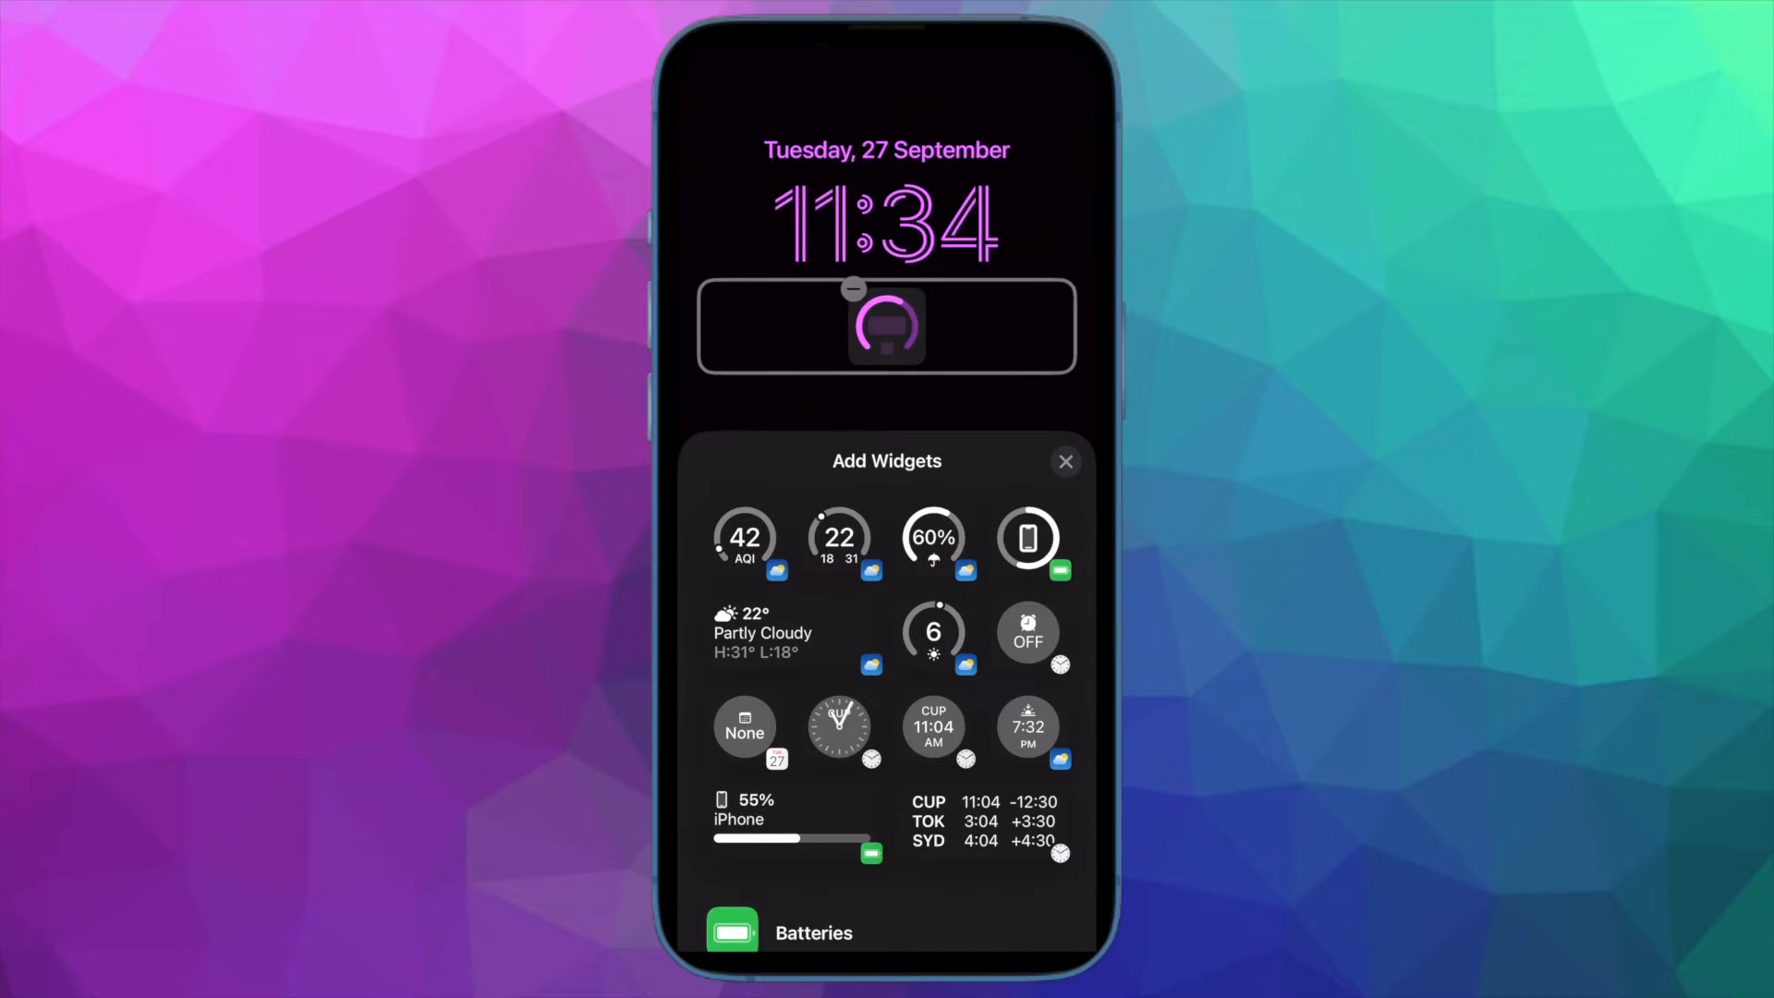
pyautogui.scroll(-3)
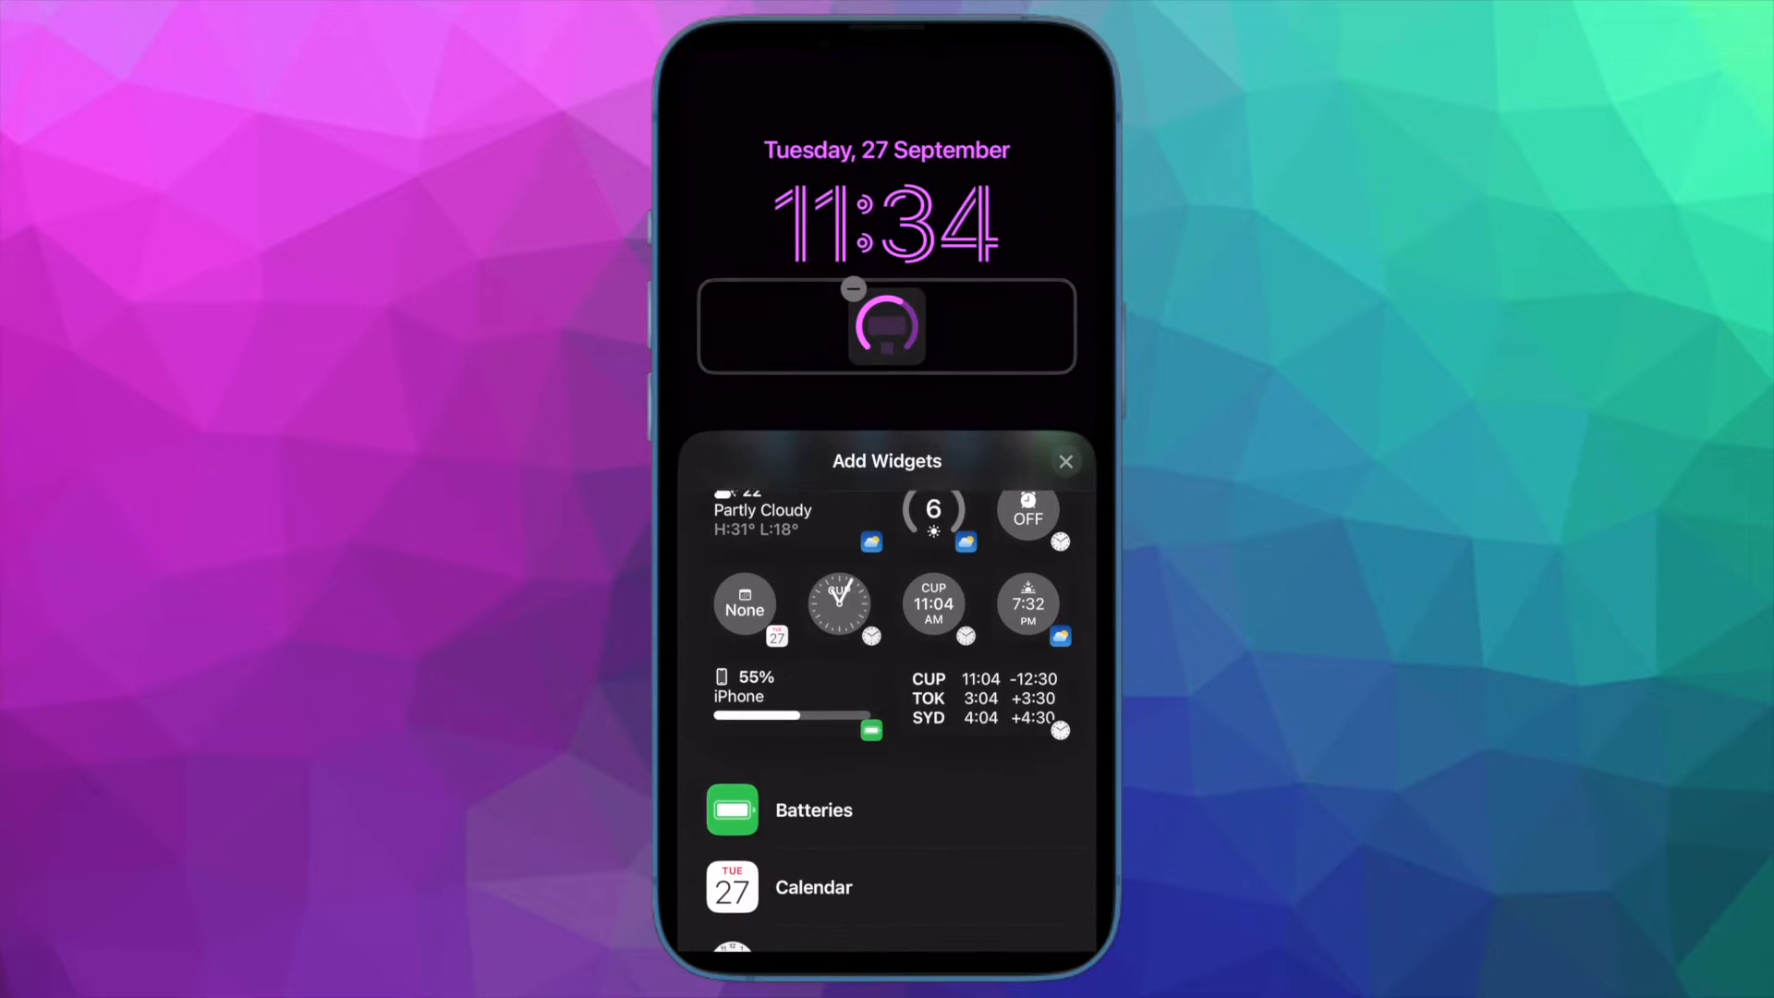
pyautogui.click(812, 810)
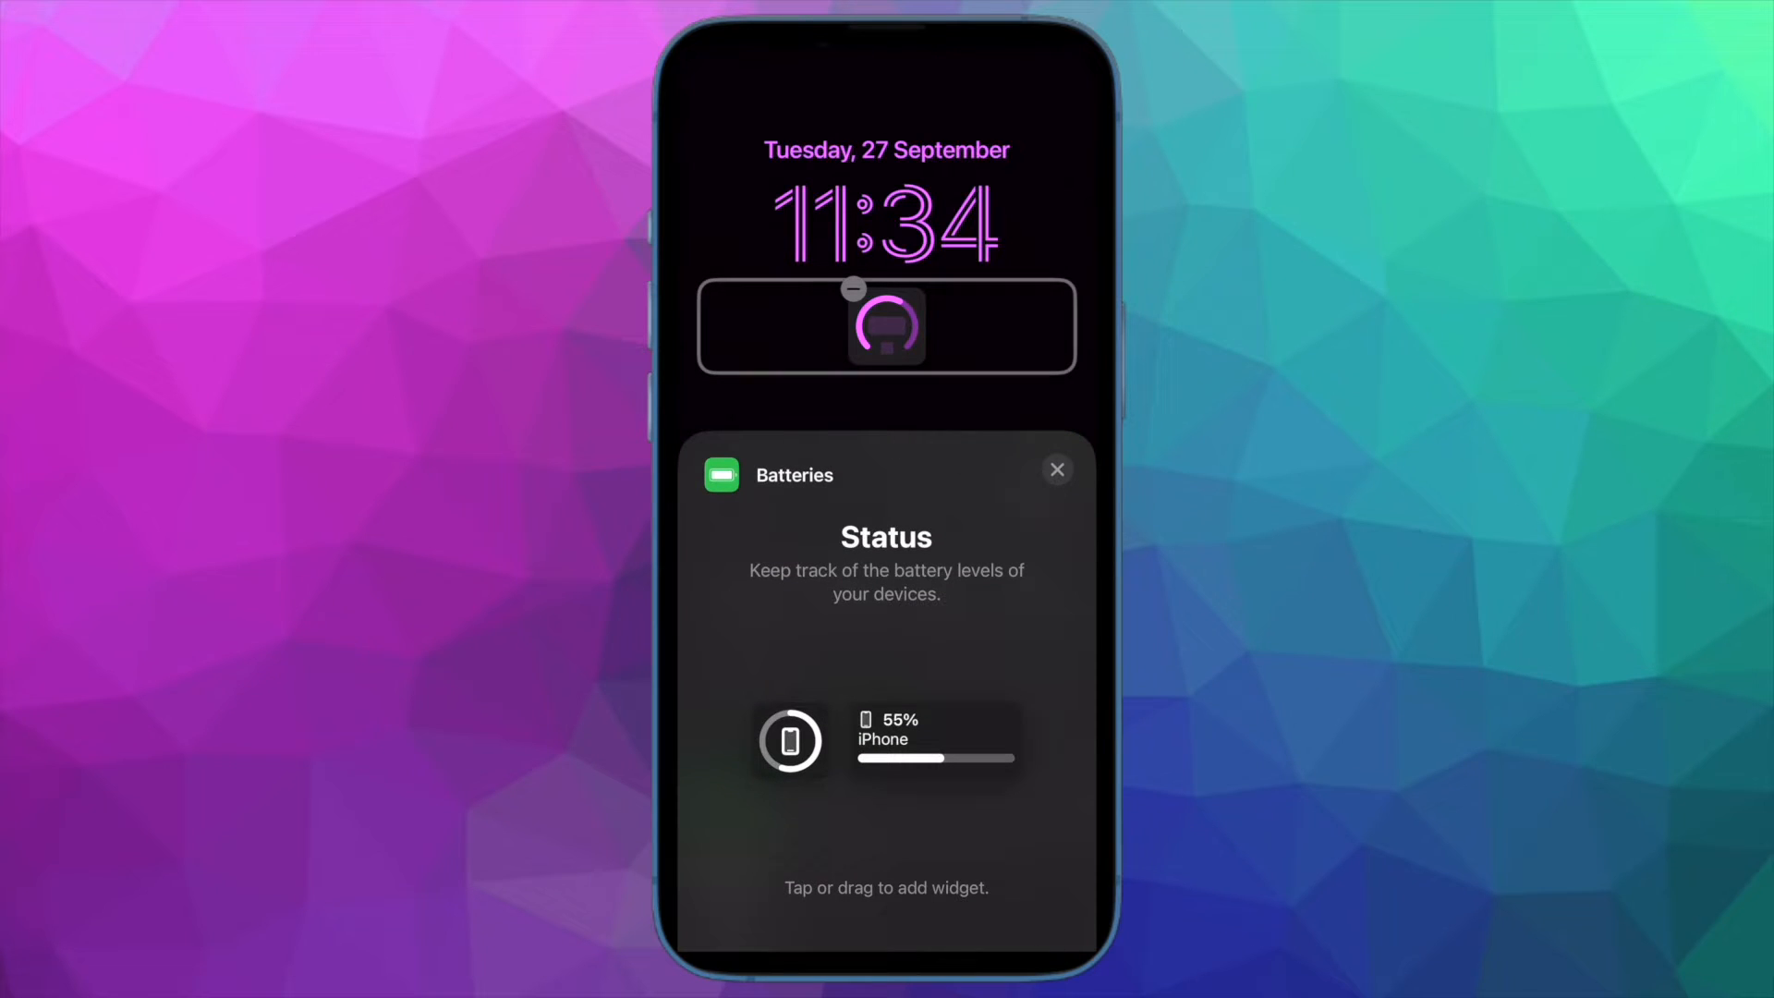
pyautogui.click(790, 740)
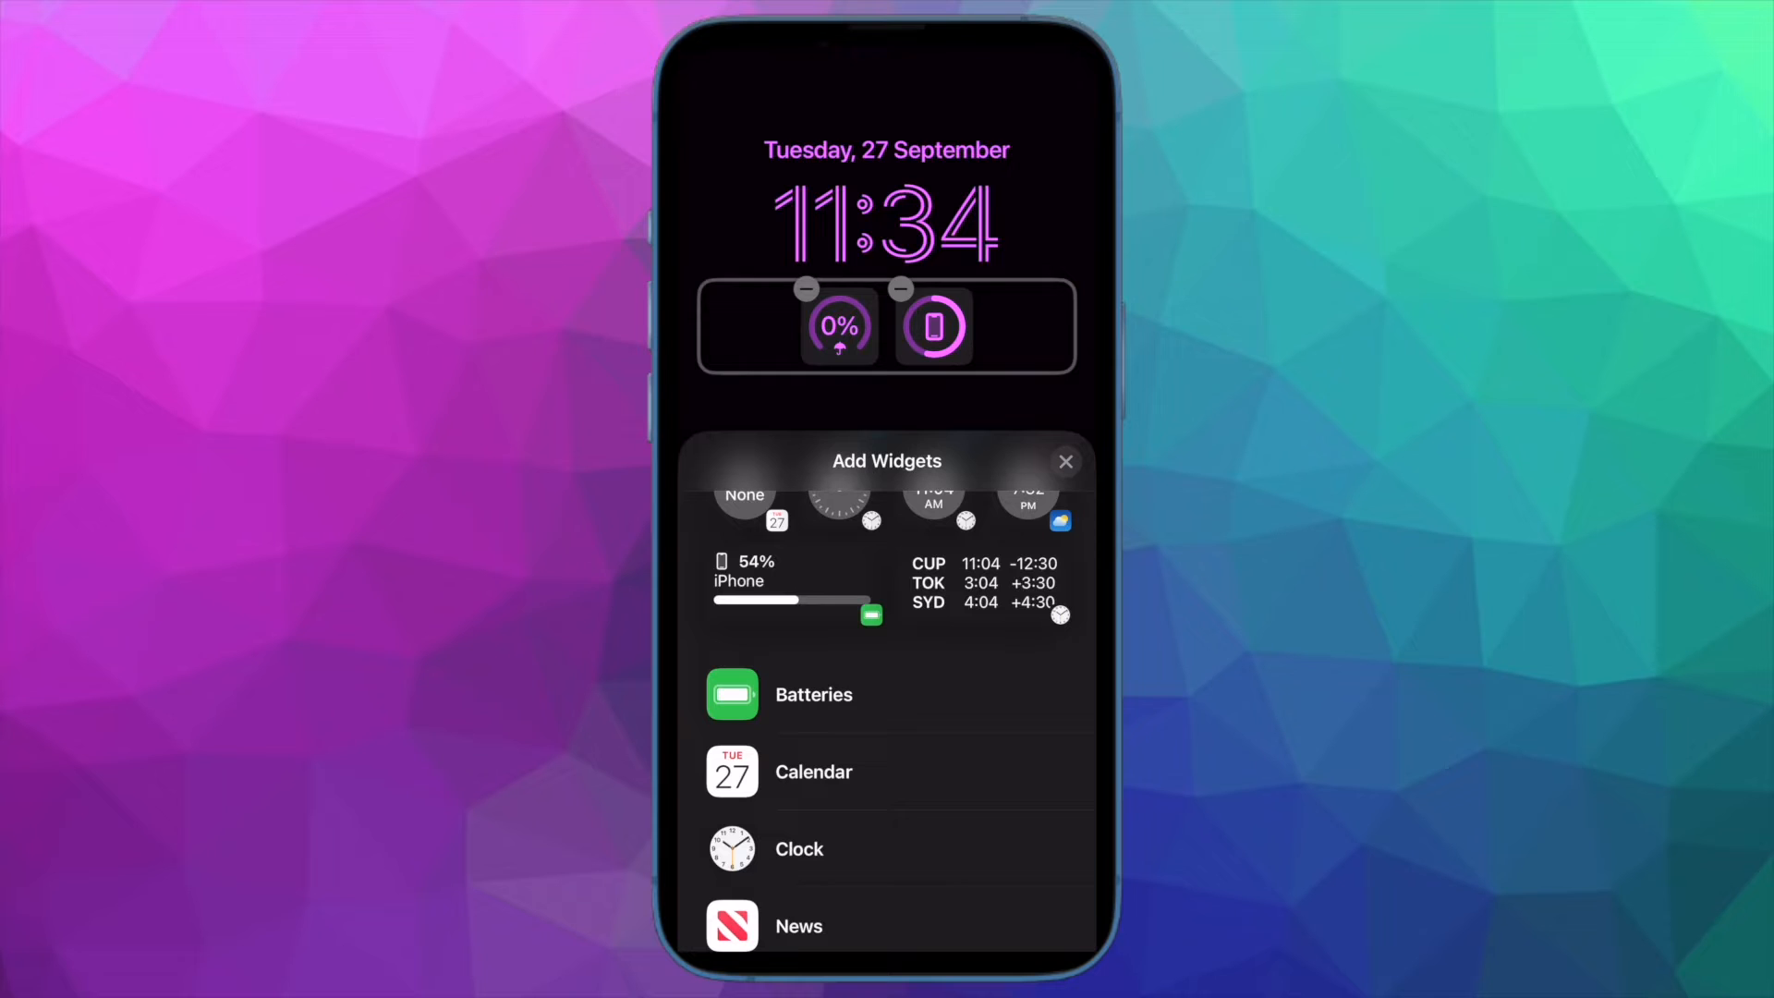
# Step: Add the City world clock widget and the Weather UV Index widget to the row
pyautogui.click(798, 848)
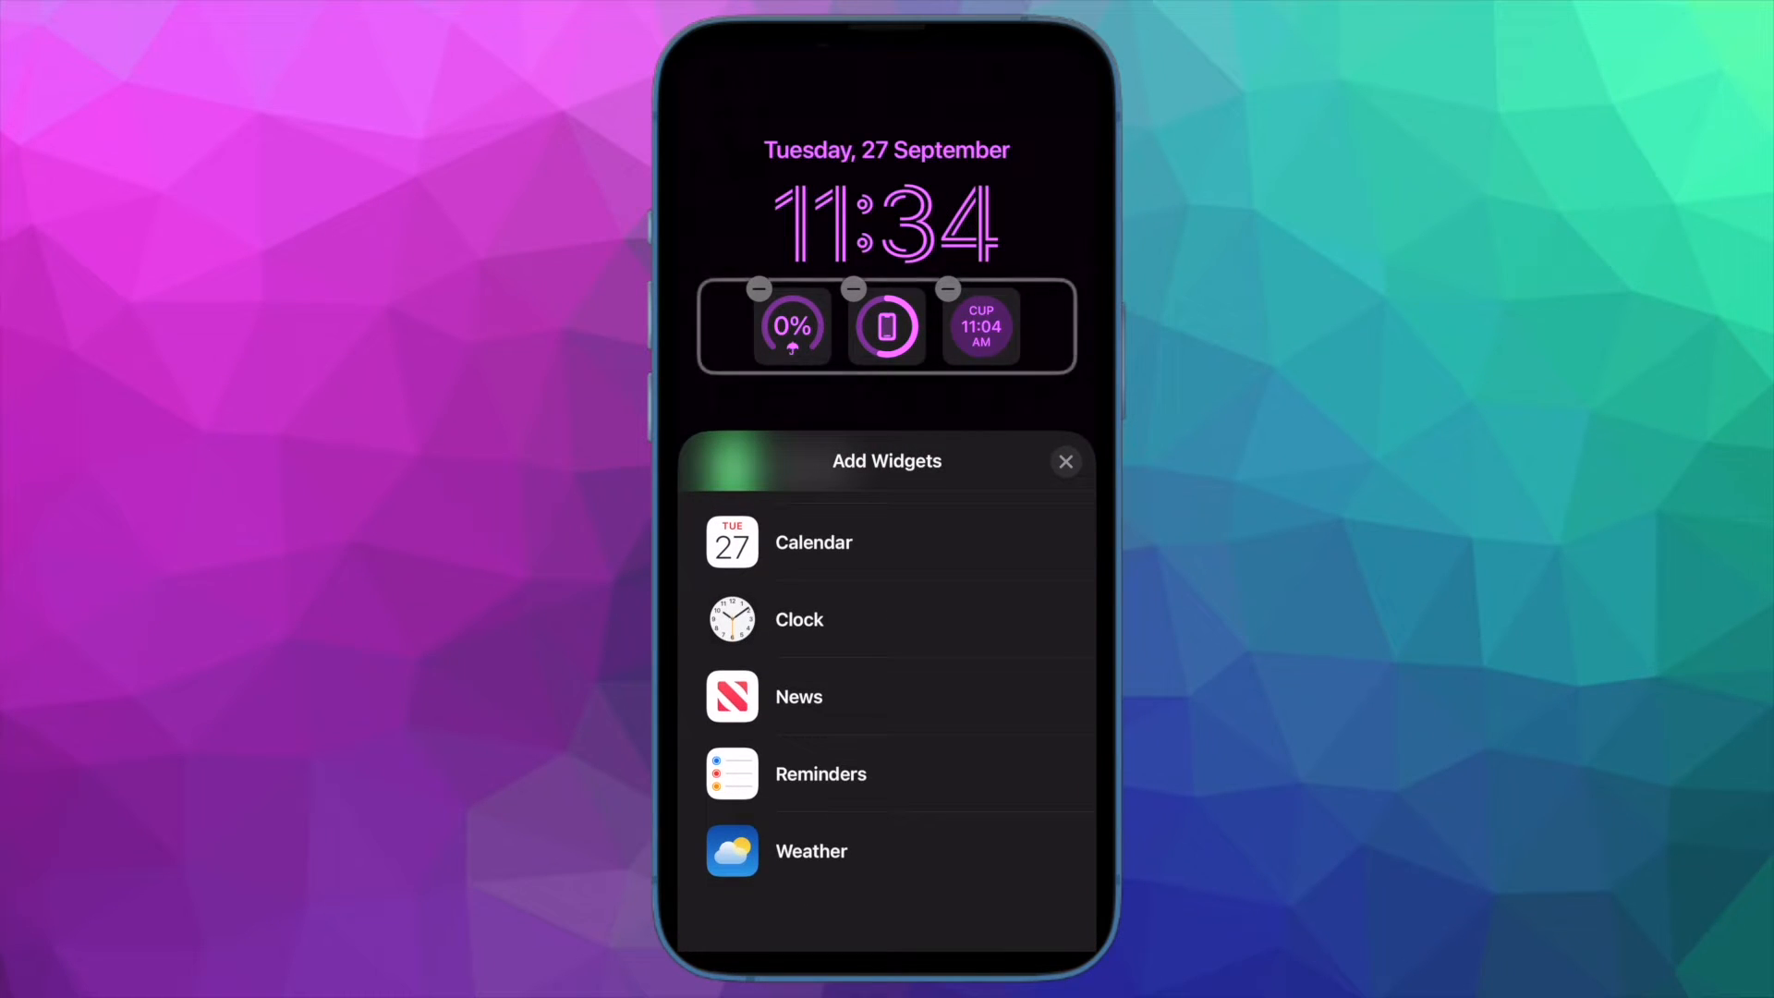
pyautogui.click(811, 851)
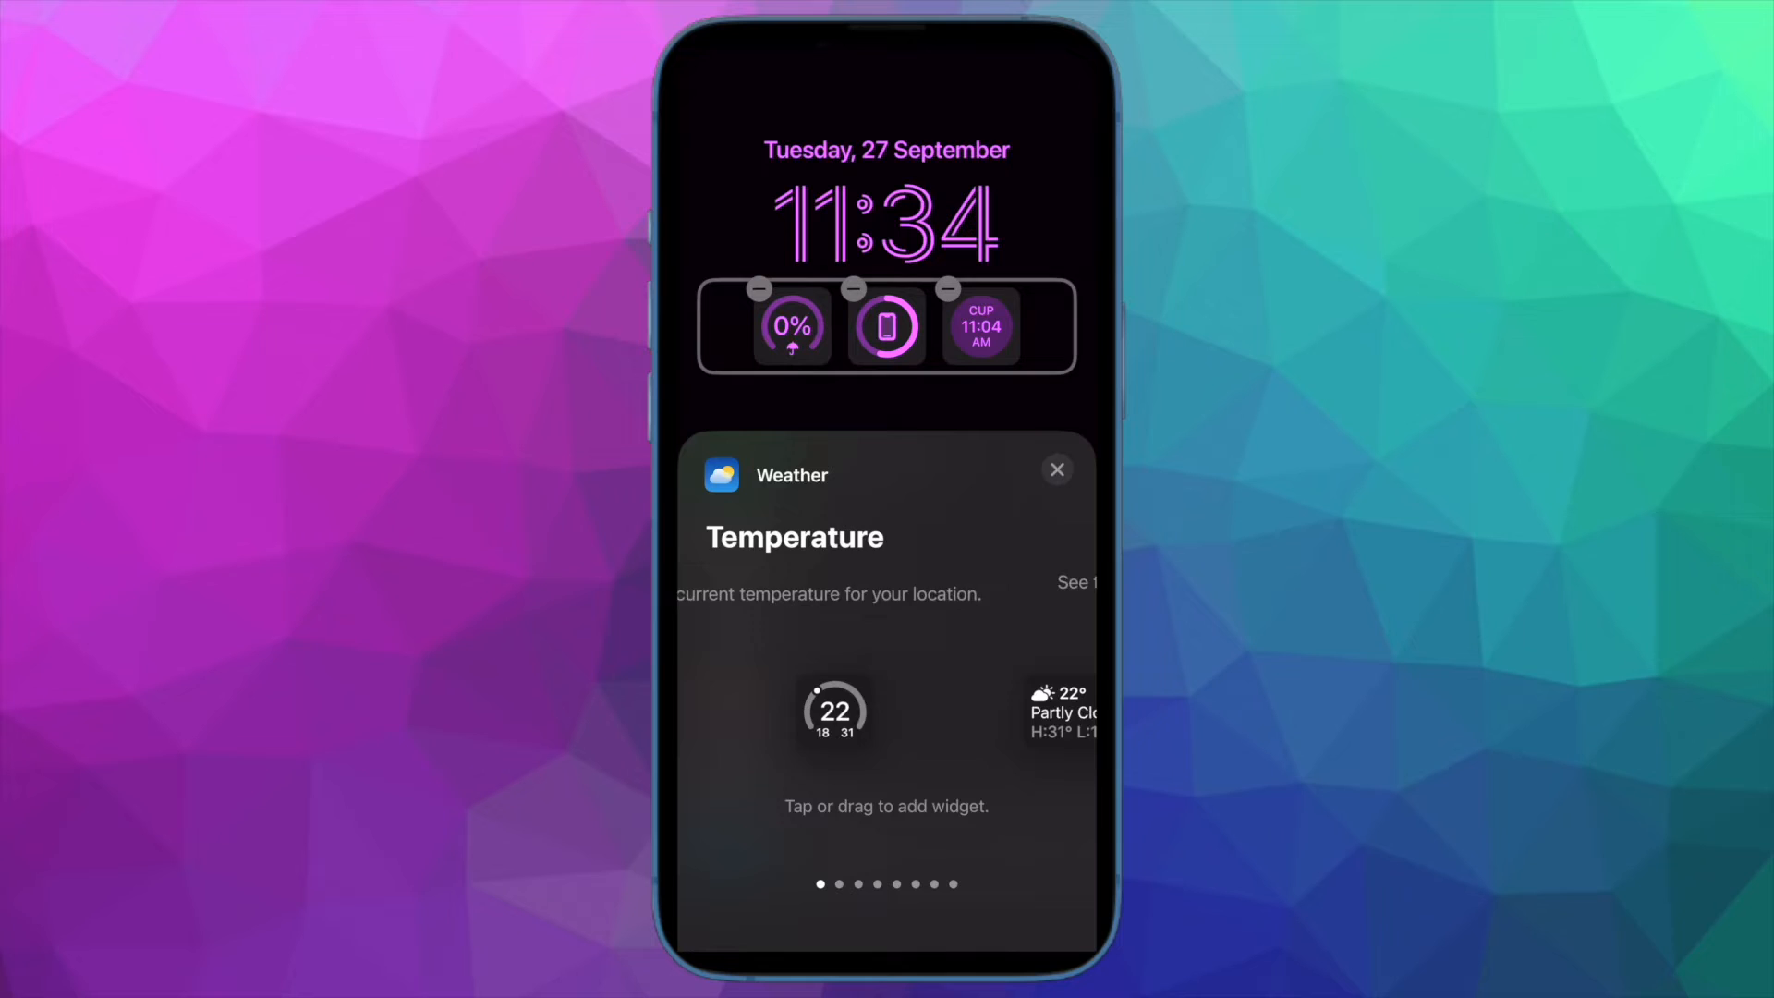
pyautogui.hscroll(-3)
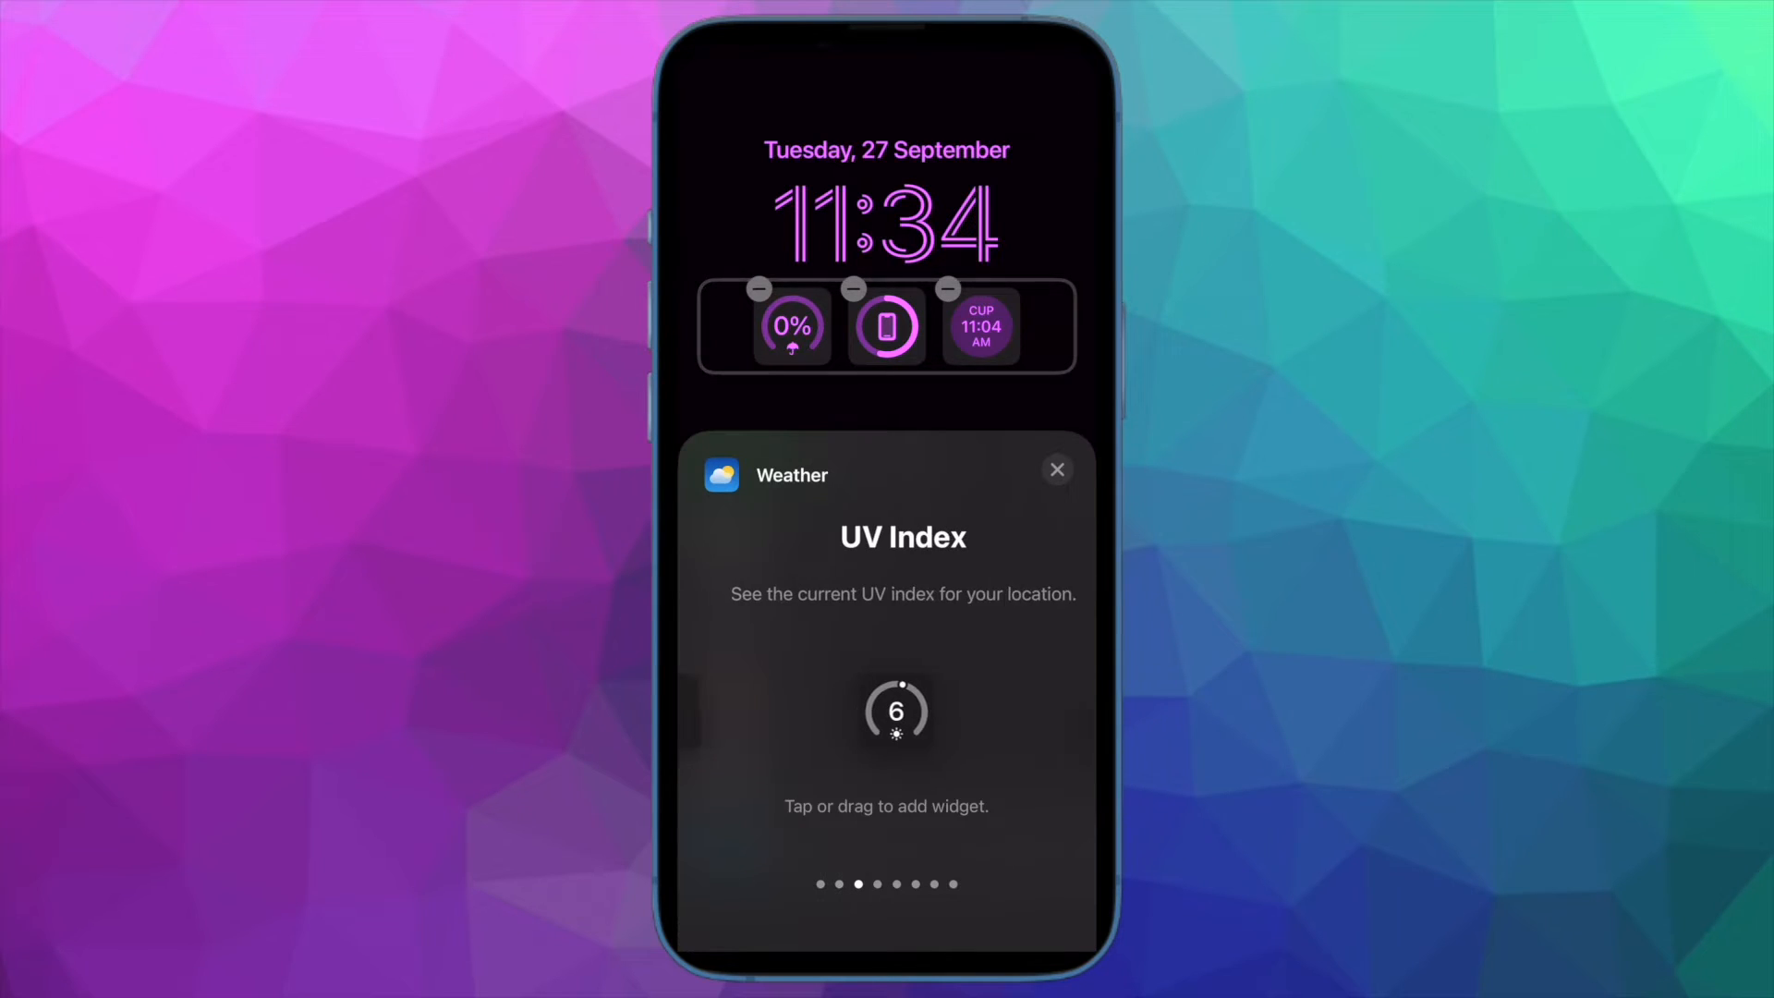
pyautogui.click(886, 712)
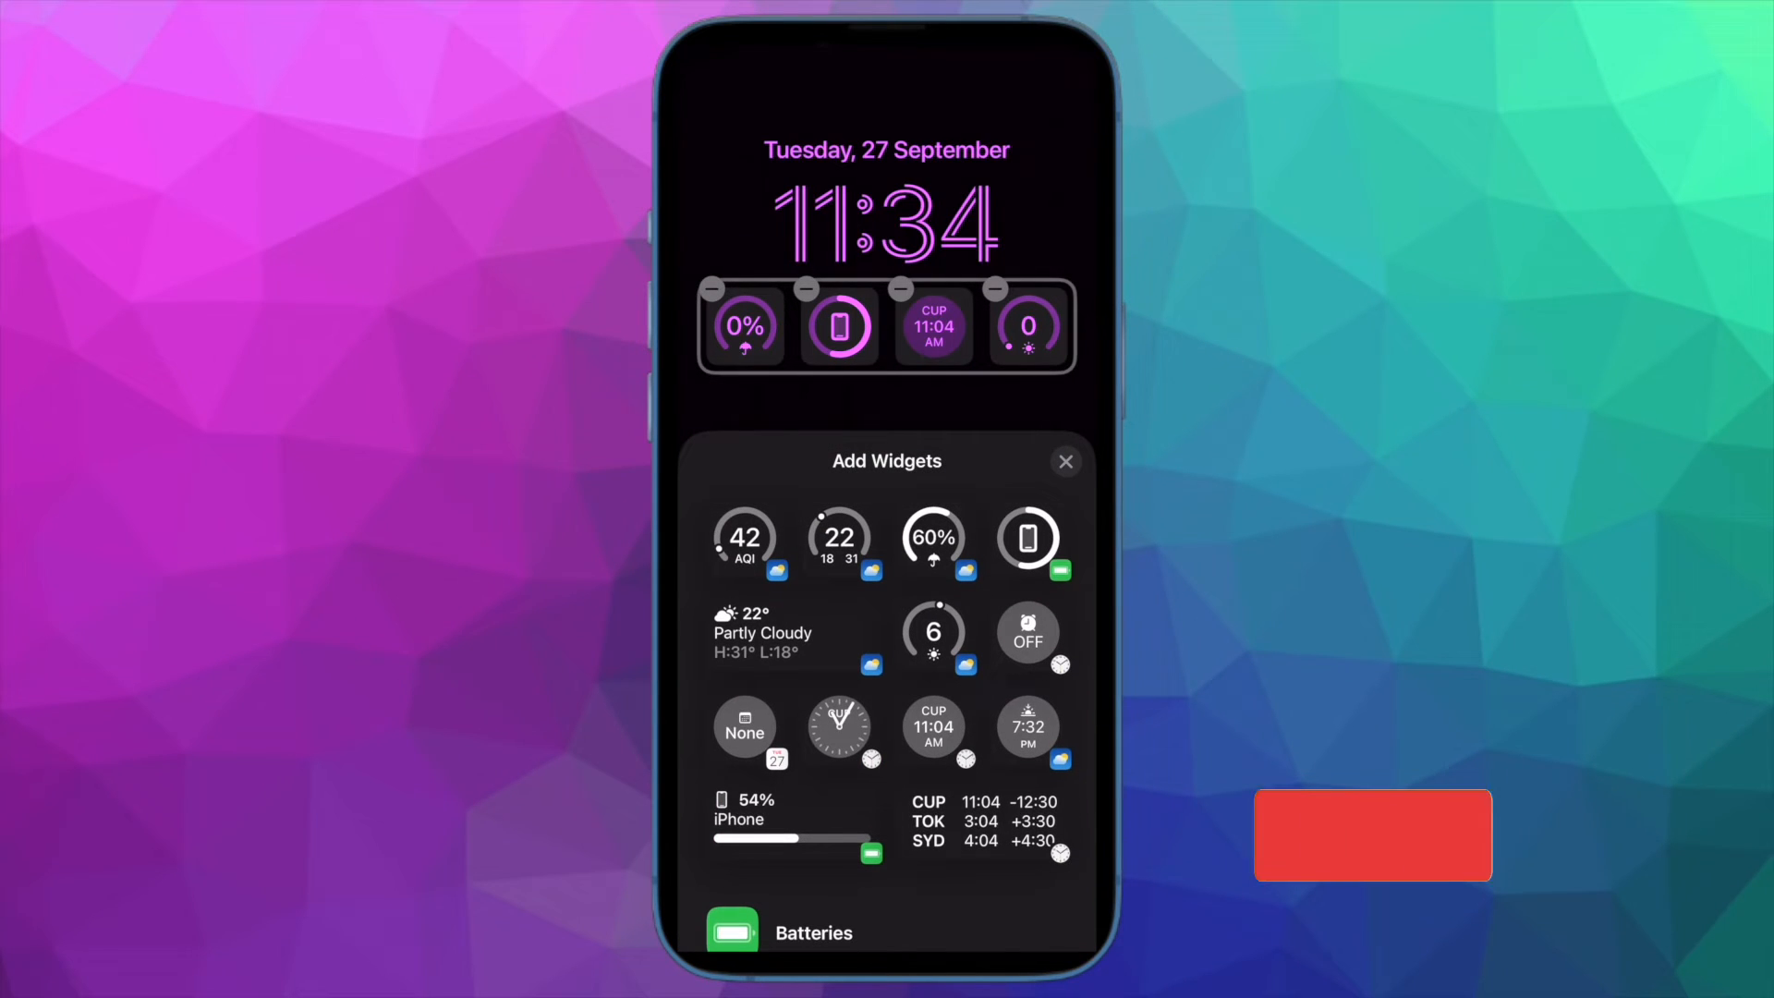
# Step: Close Add Widgets and set the clock's numeral script back to Arabic
pyautogui.click(1372, 835)
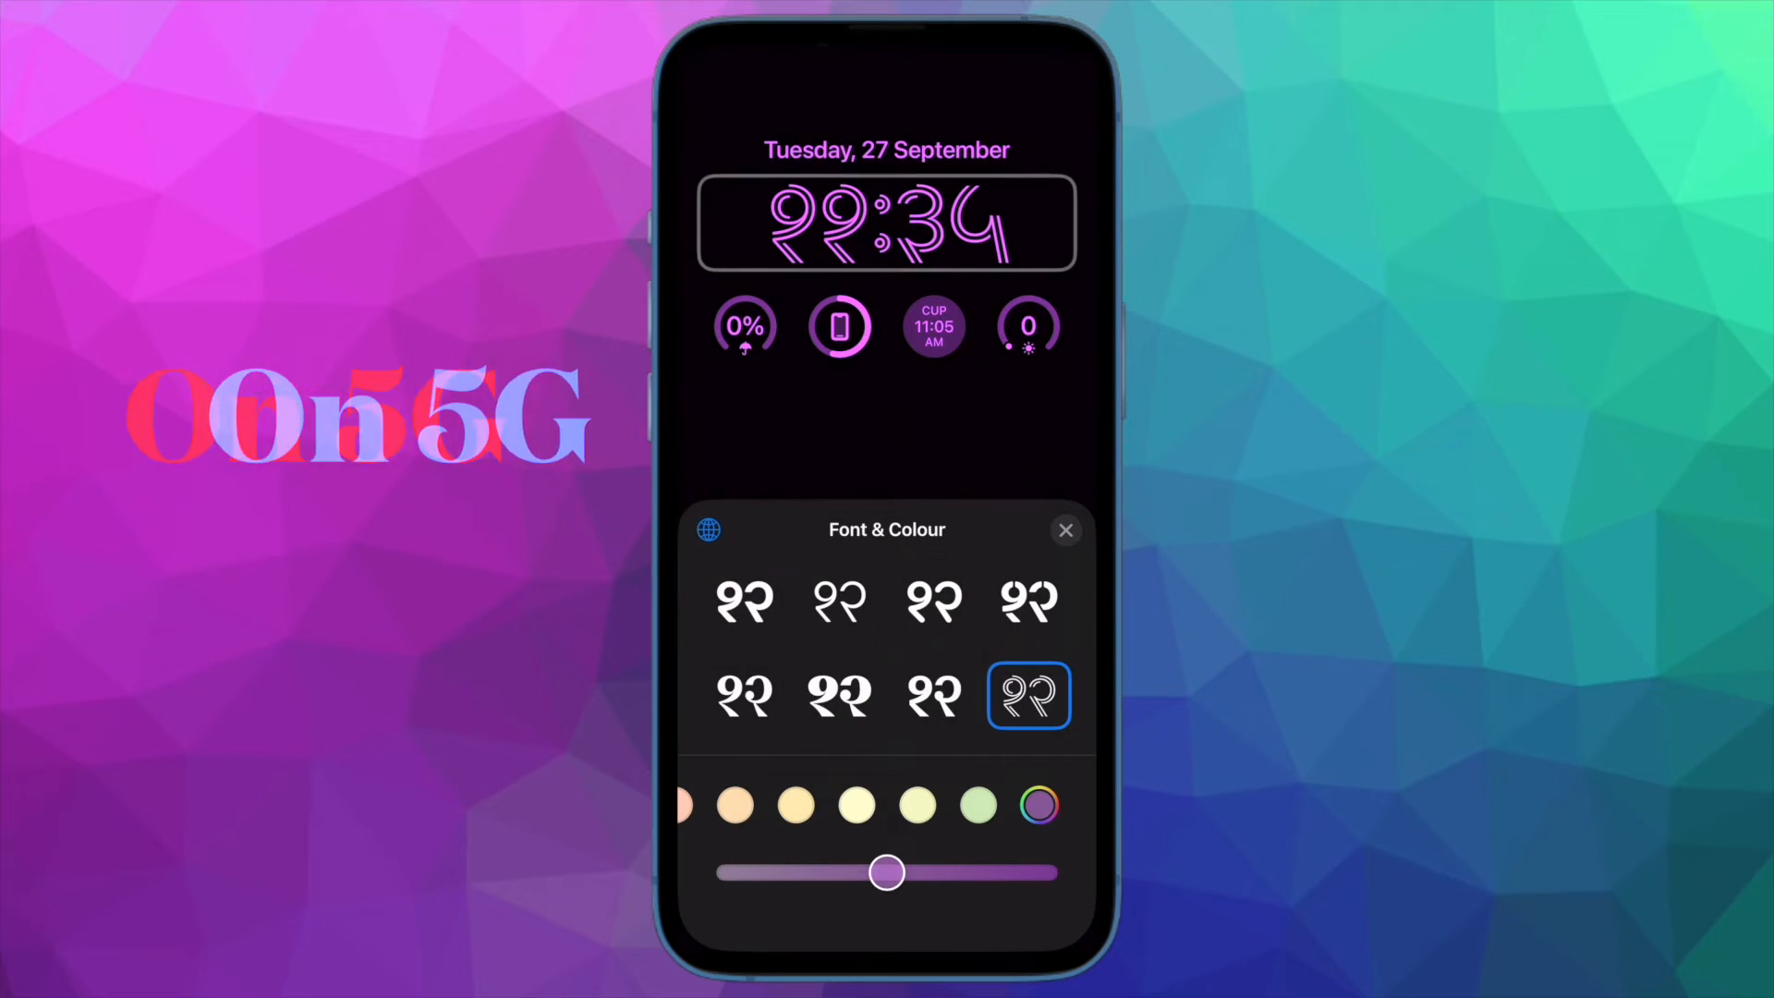
pyautogui.click(707, 530)
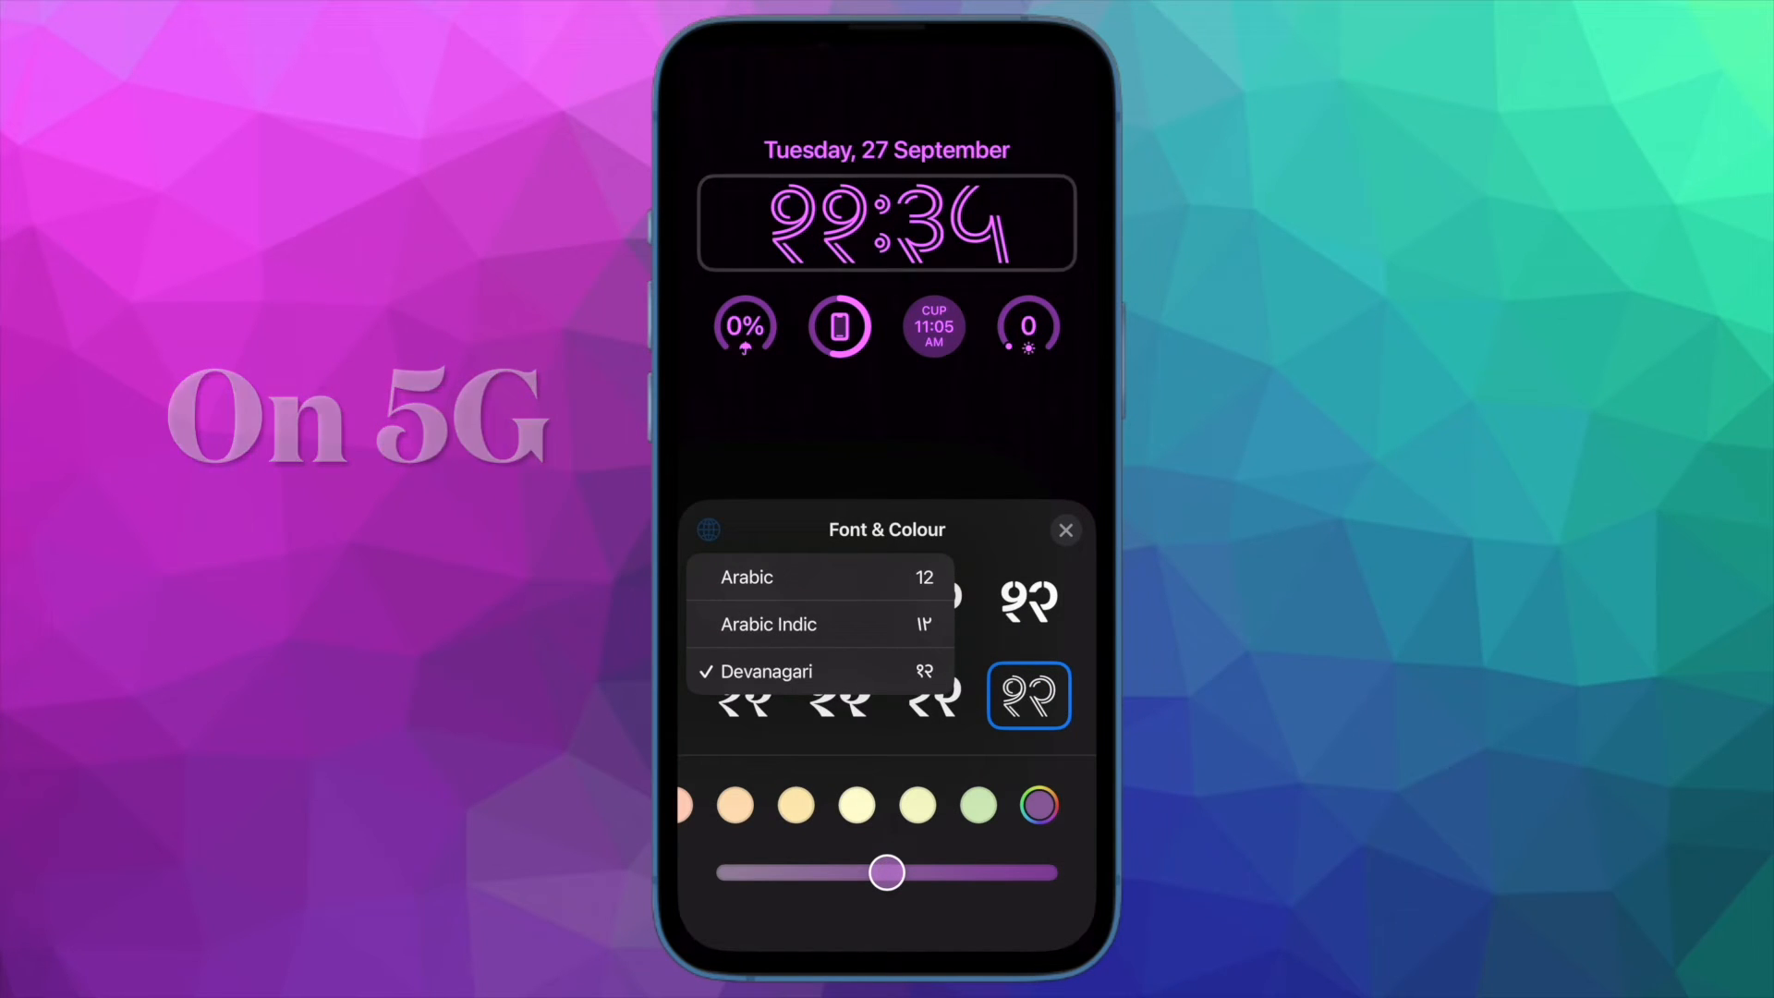
pyautogui.click(748, 577)
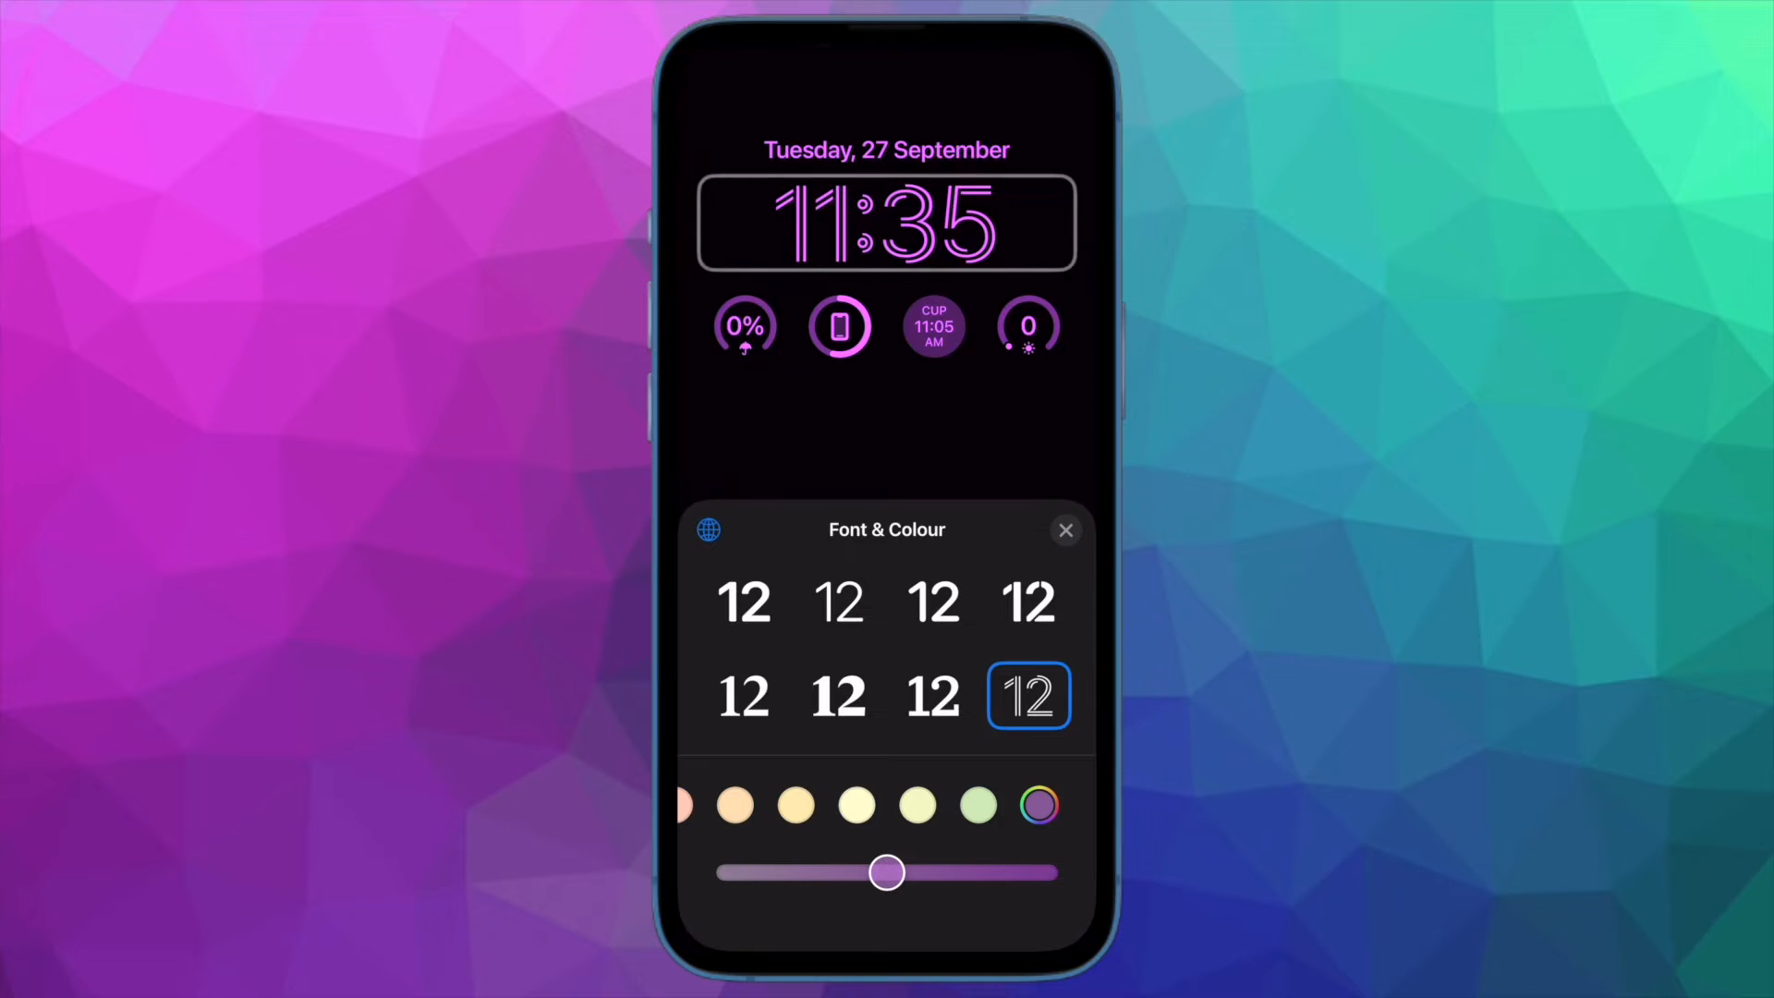
pyautogui.click(707, 530)
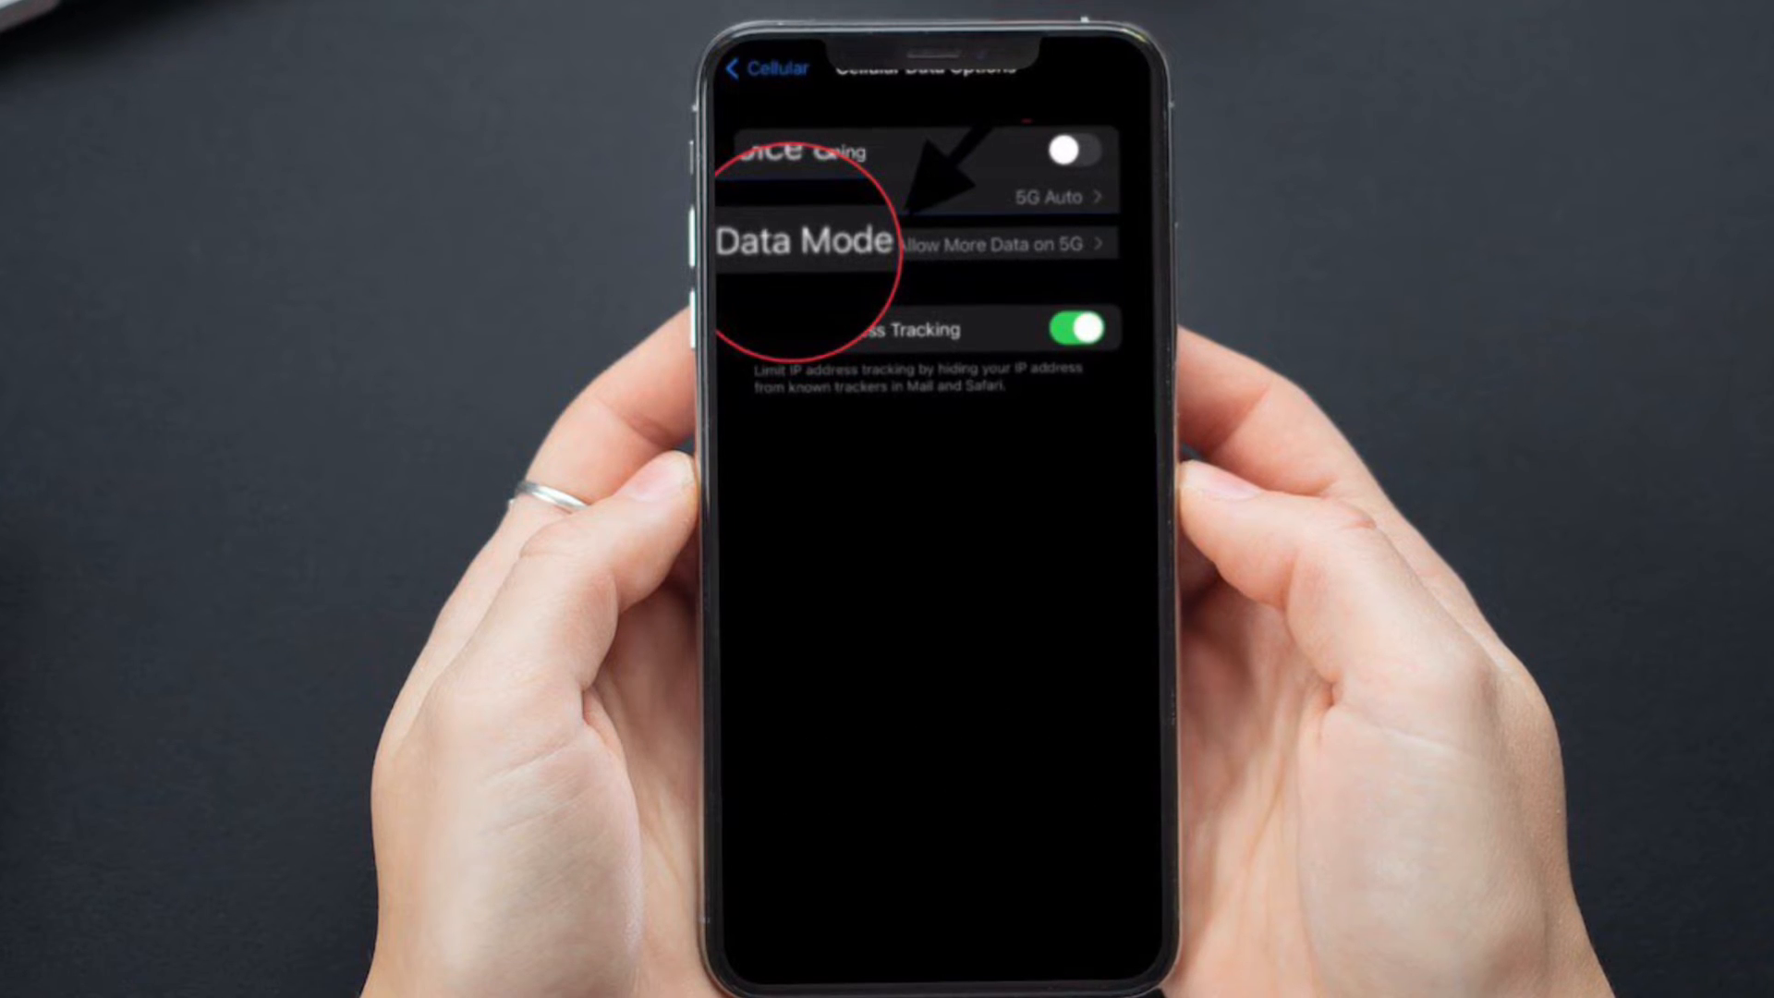
# Step: Open the Data Mode choices in Cellular Data Options
pyautogui.click(803, 241)
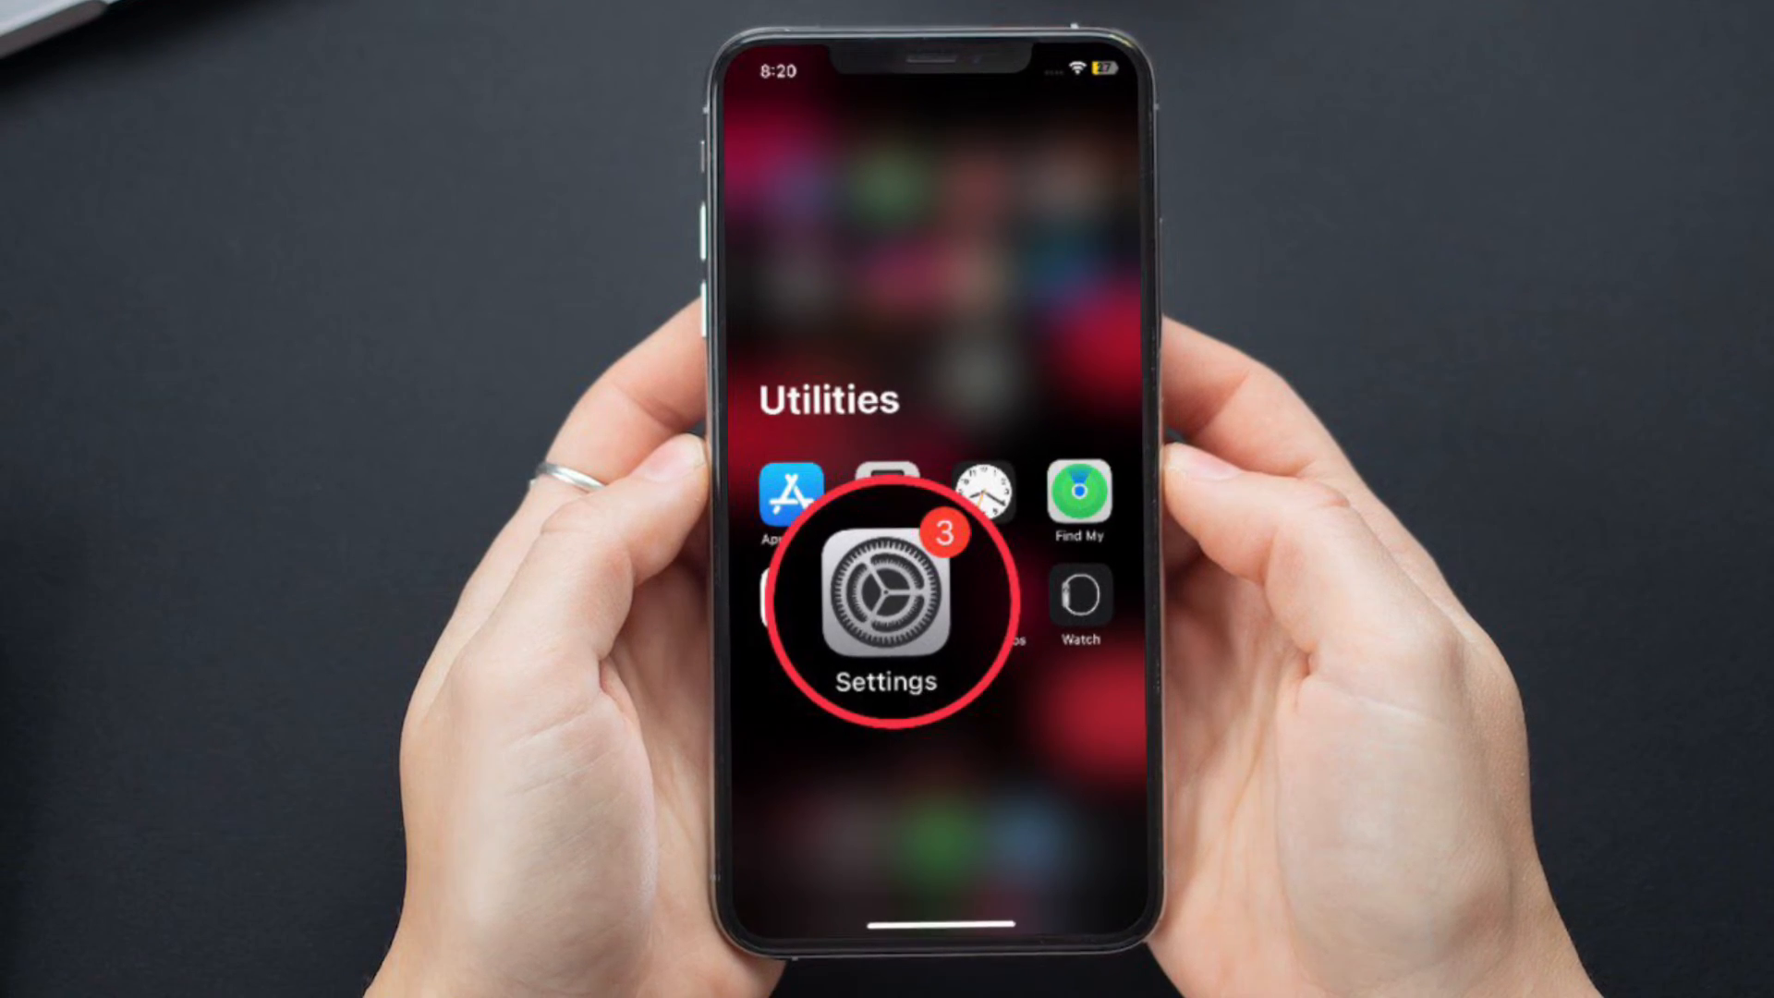
# Step: Go from Settings to Cellular, then to Cellular Data Options
pyautogui.click(885, 593)
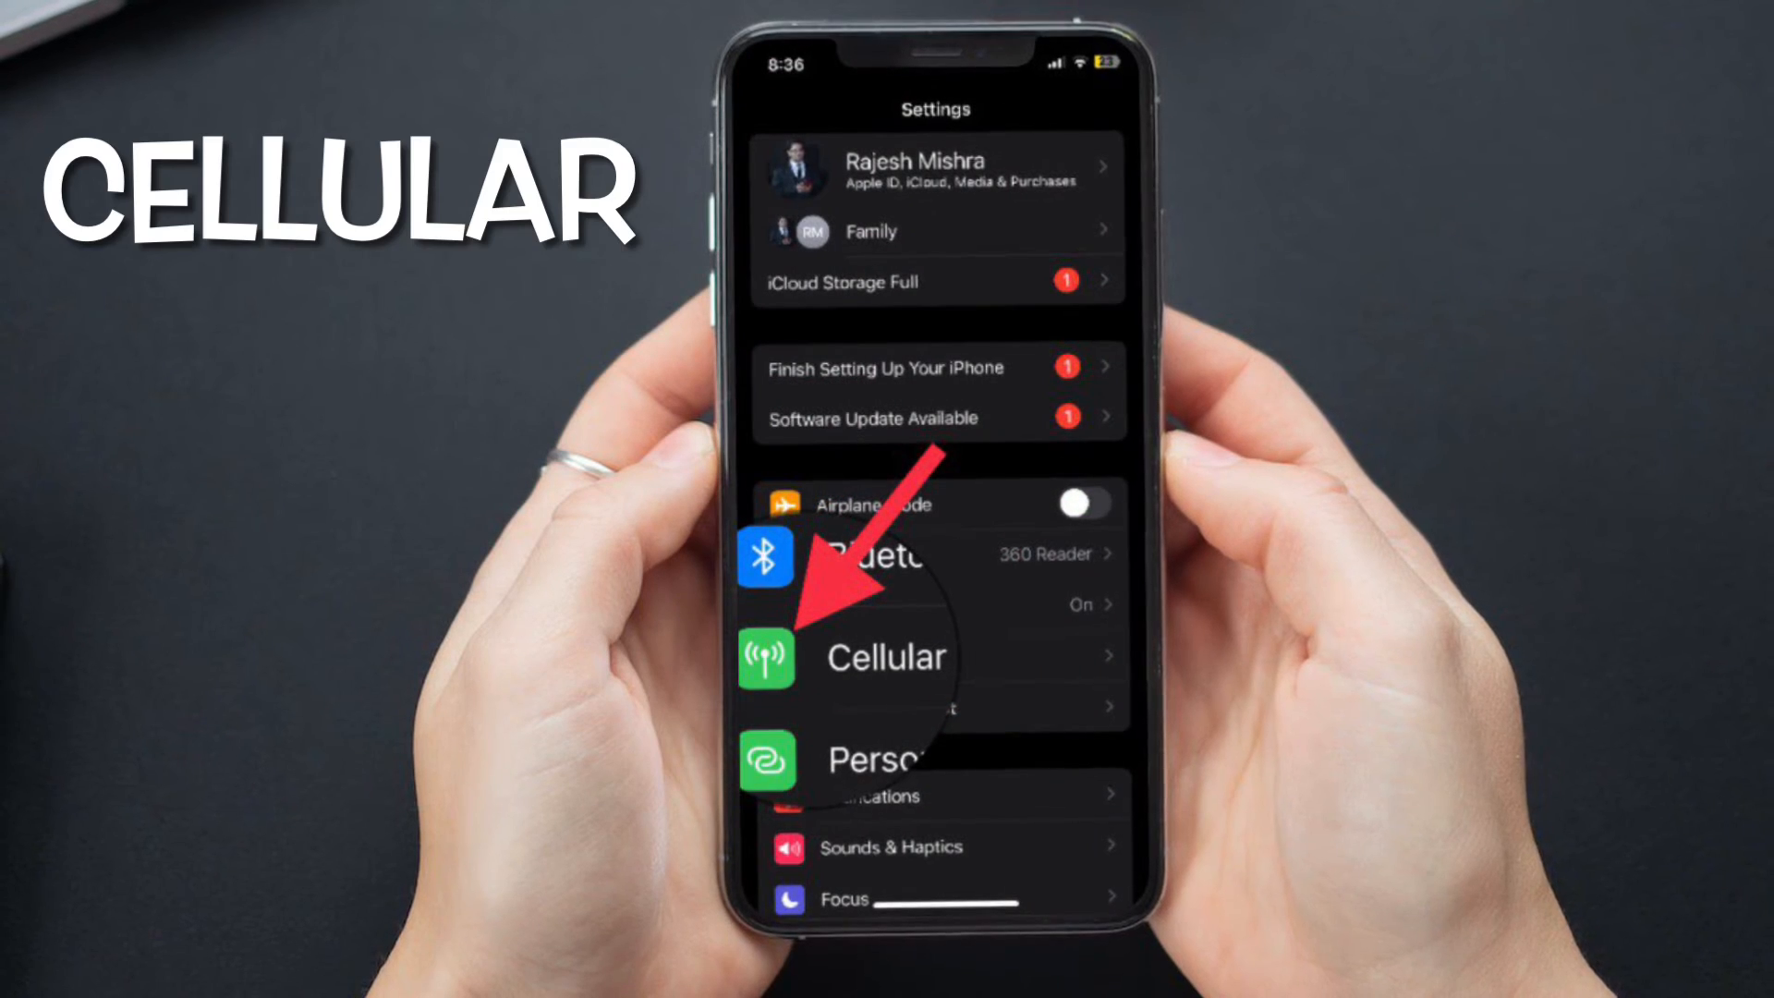
pyautogui.click(887, 657)
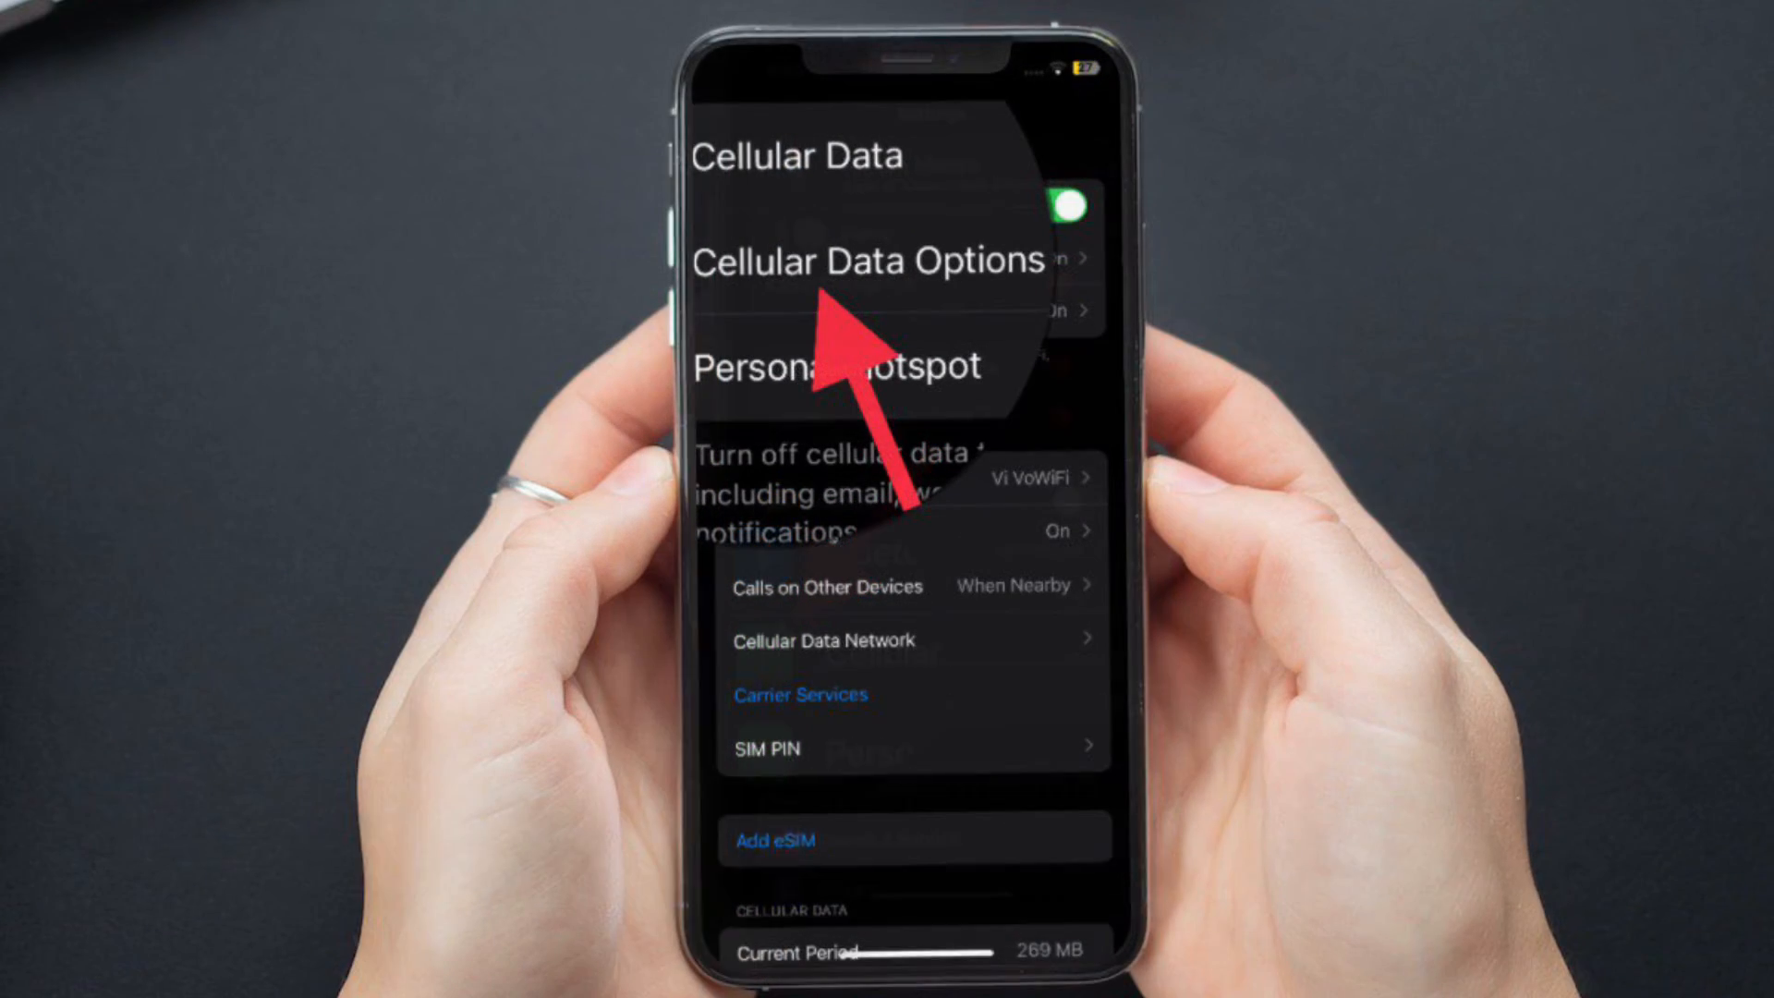
pyautogui.click(866, 260)
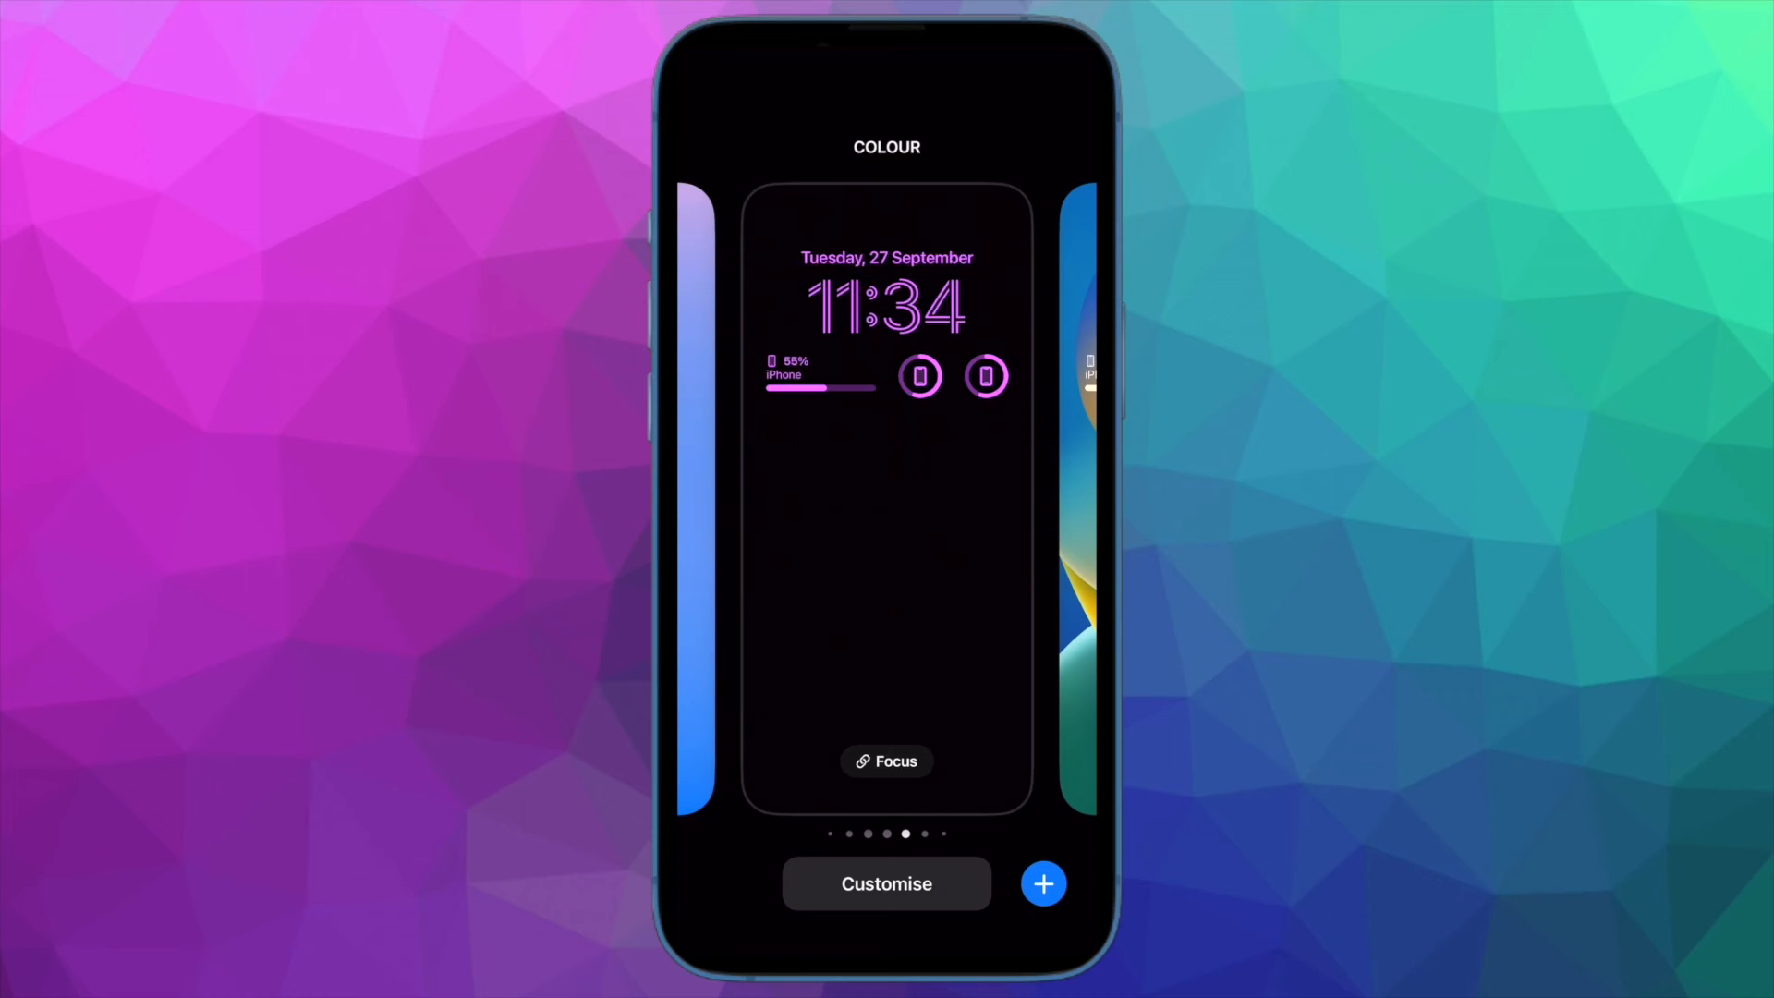
# Step: Customise the Lock Screen again and scroll through the Add Widgets picker
pyautogui.click(886, 883)
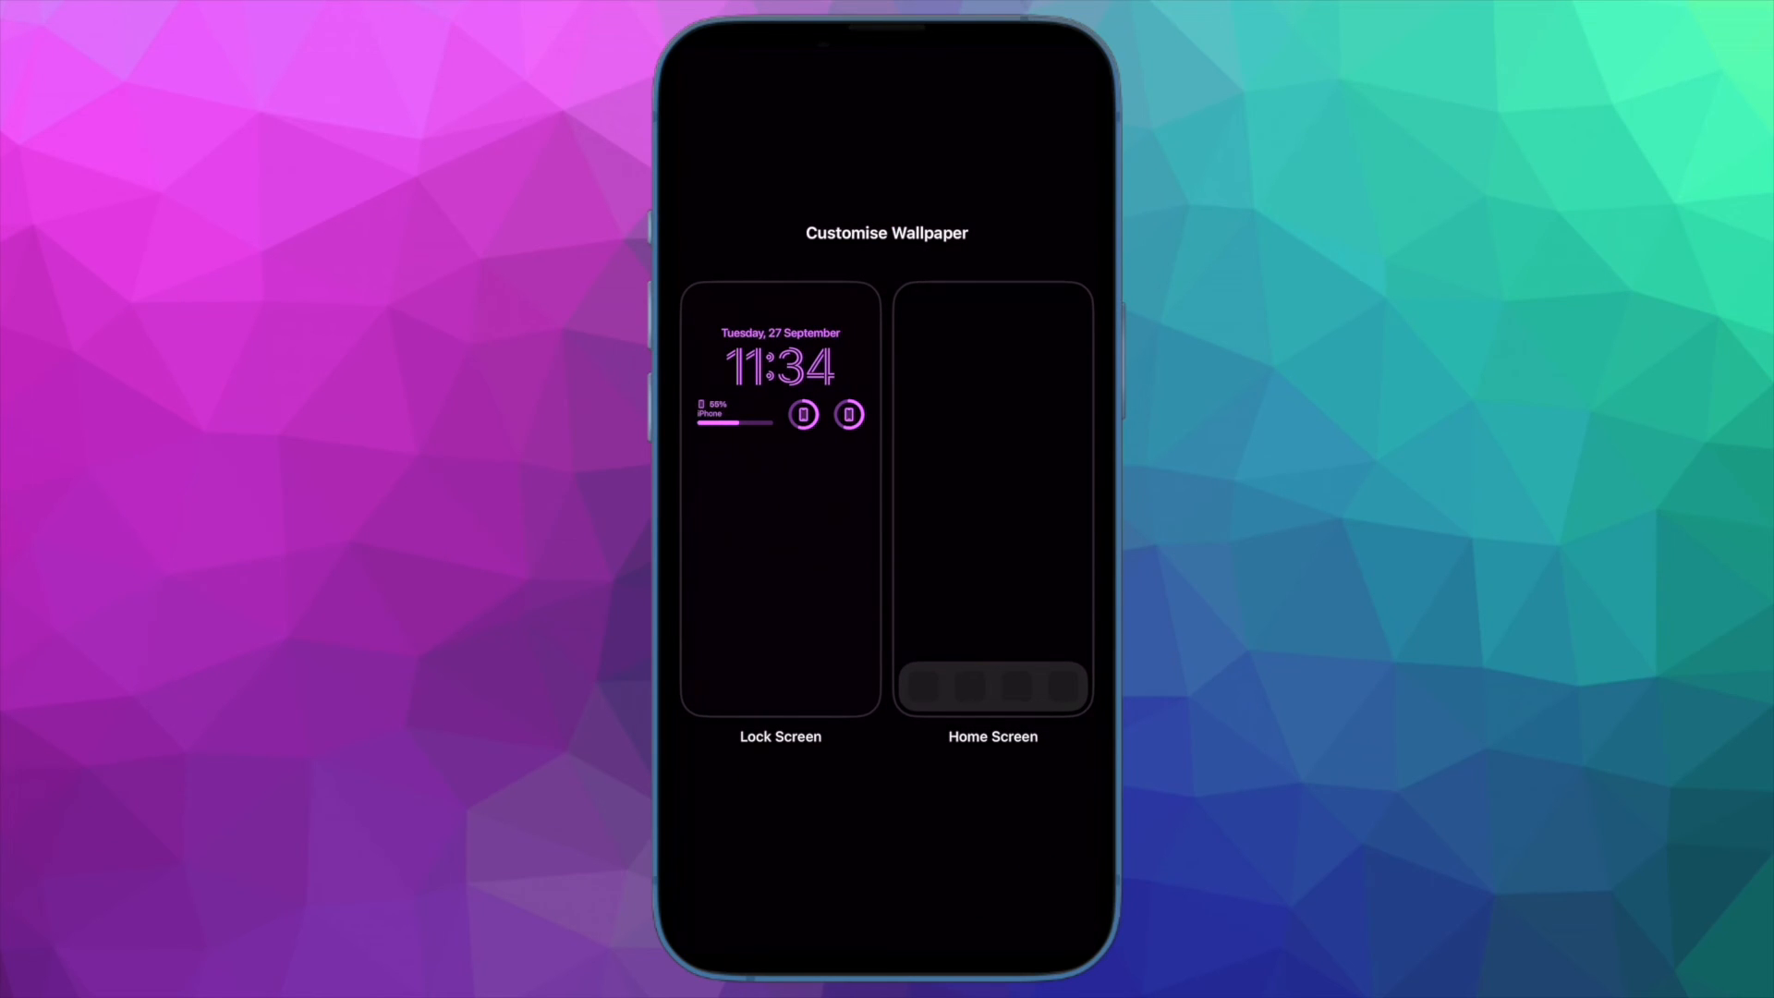
pyautogui.click(780, 498)
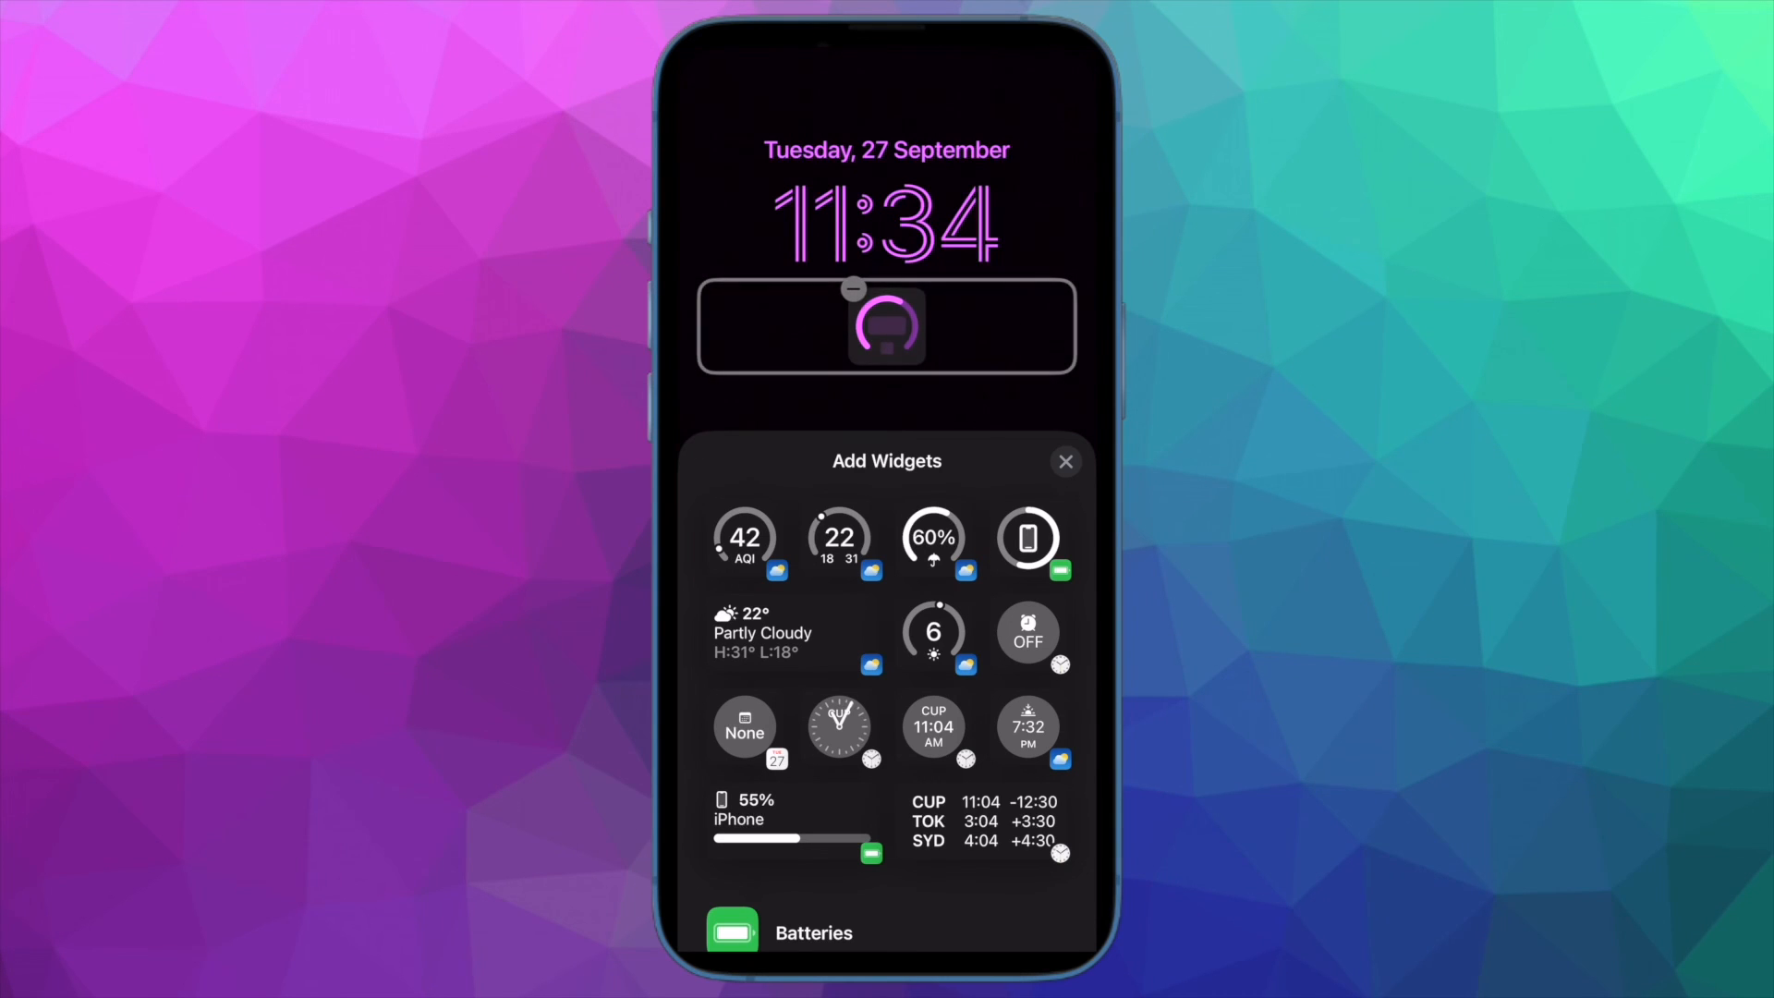
pyautogui.scroll(-3)
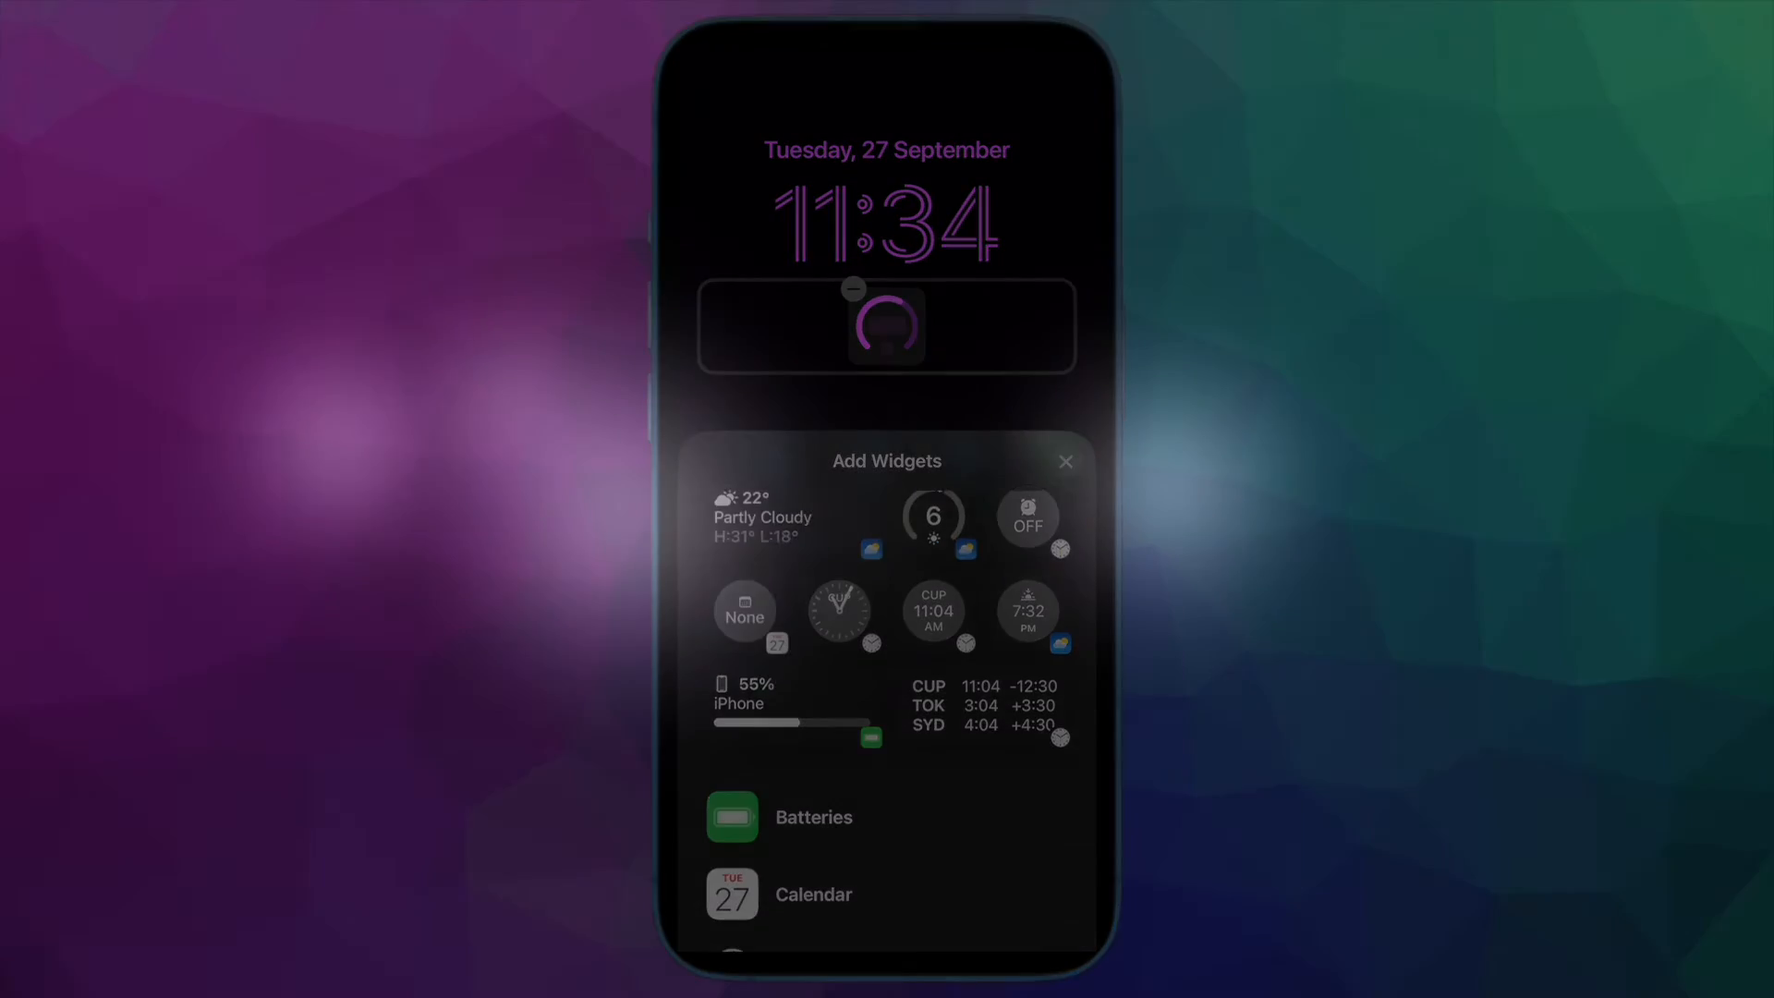